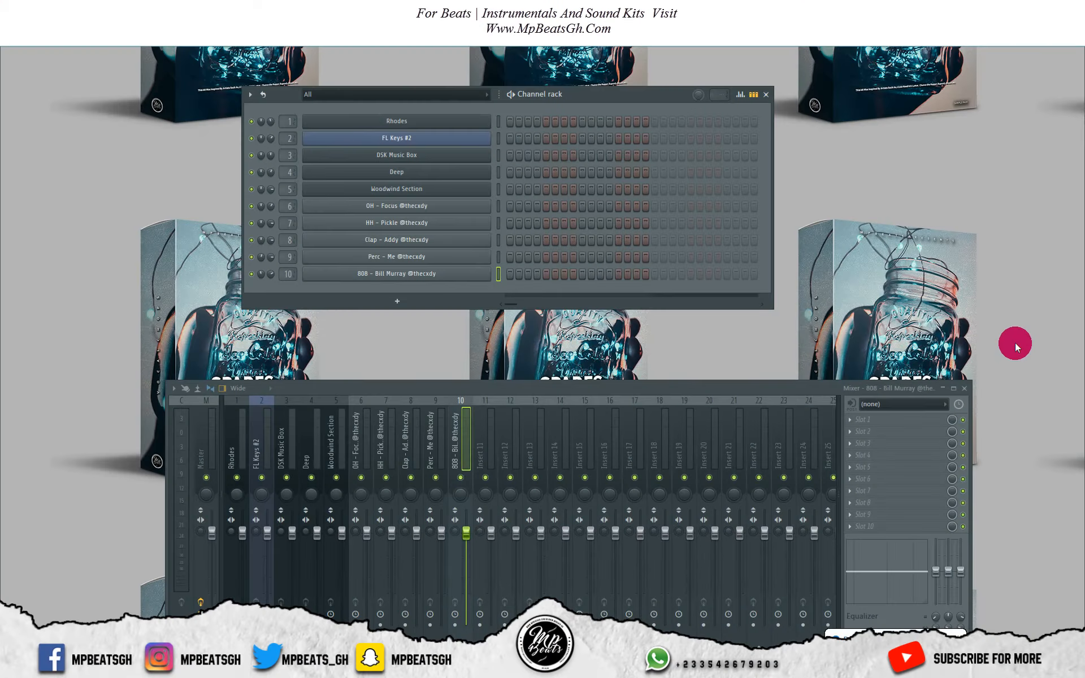
mouse_move(1014, 342)
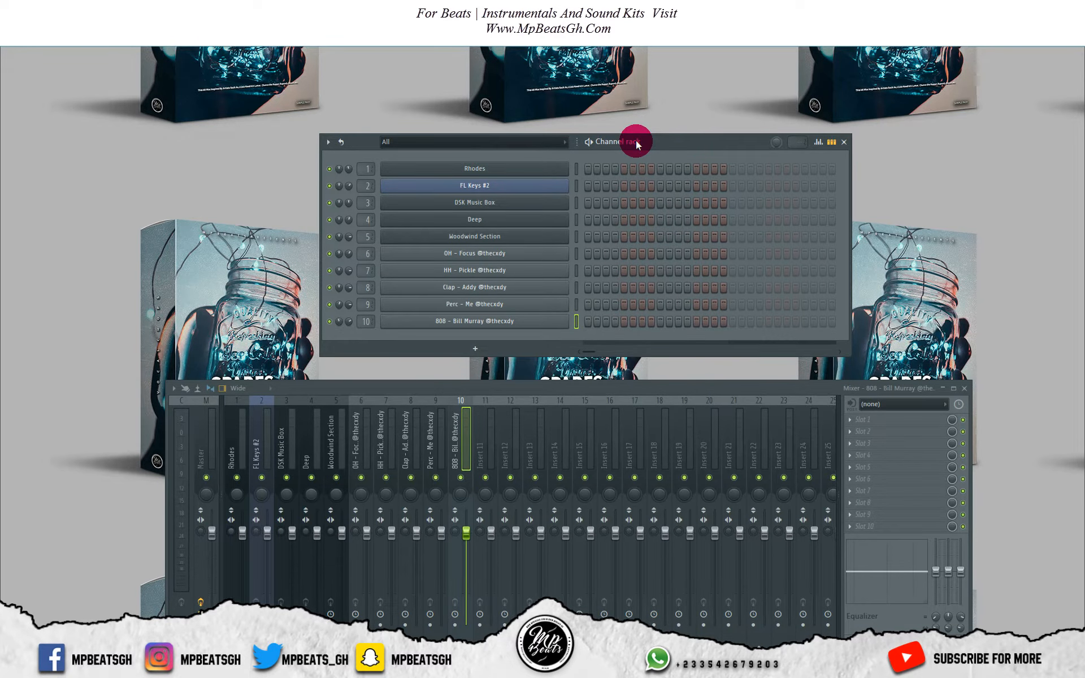
mouse_move(580, 176)
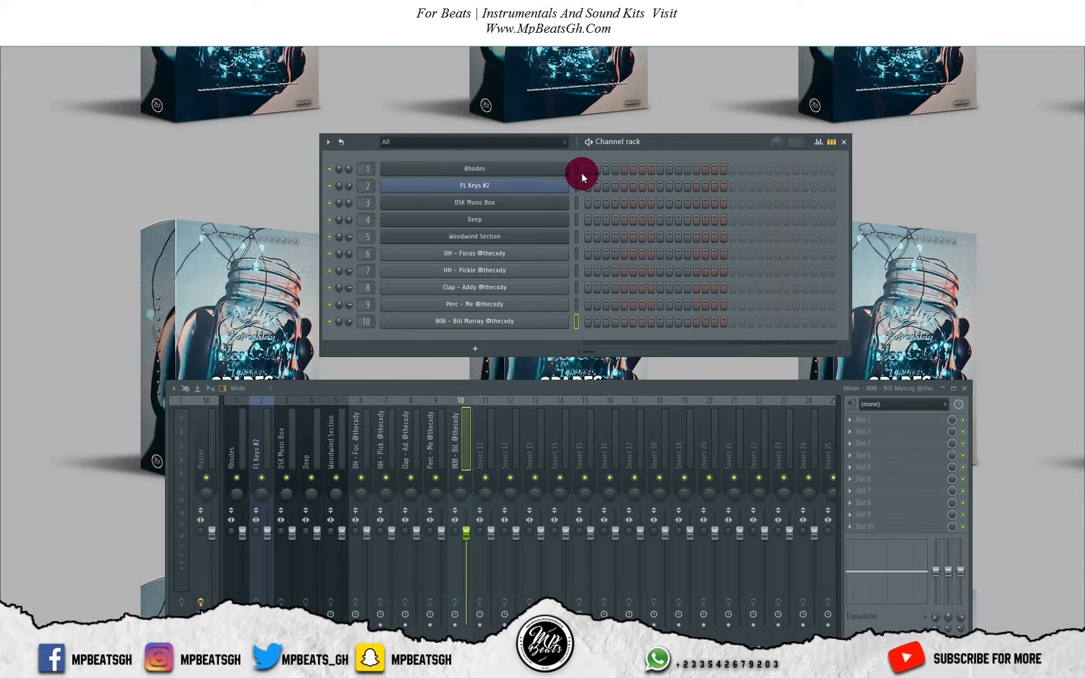
Bring up the context menu for the Rhodes channel in the channel rack
right_click(580, 173)
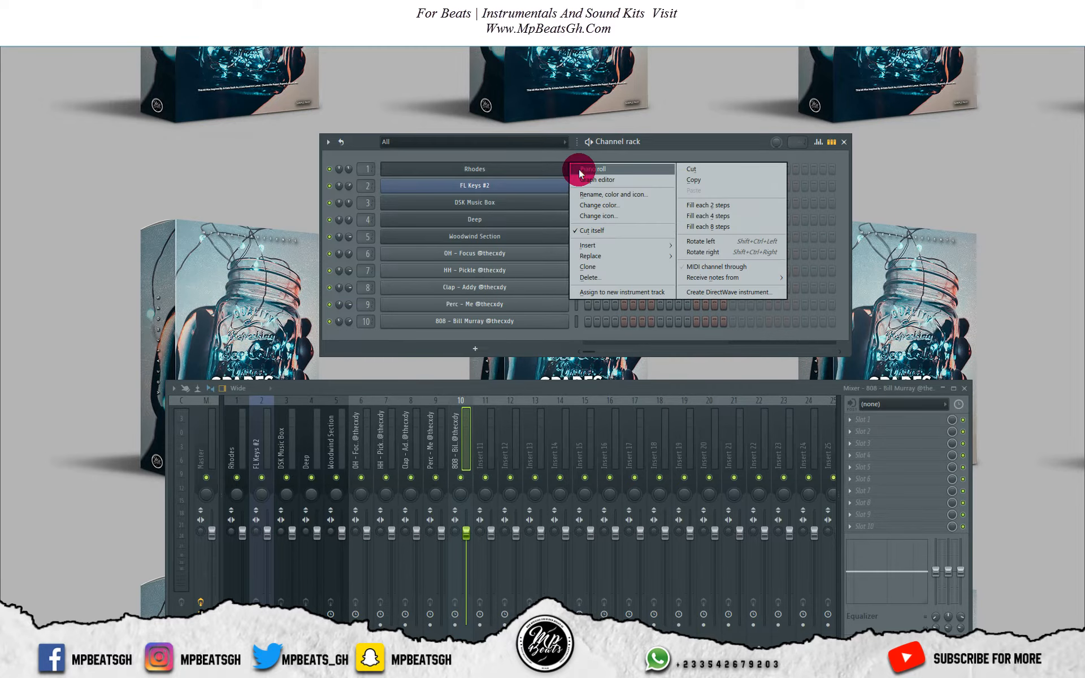
Write a held three-note Rhodes chord in bar one and another in bar three
left_click(591, 168)
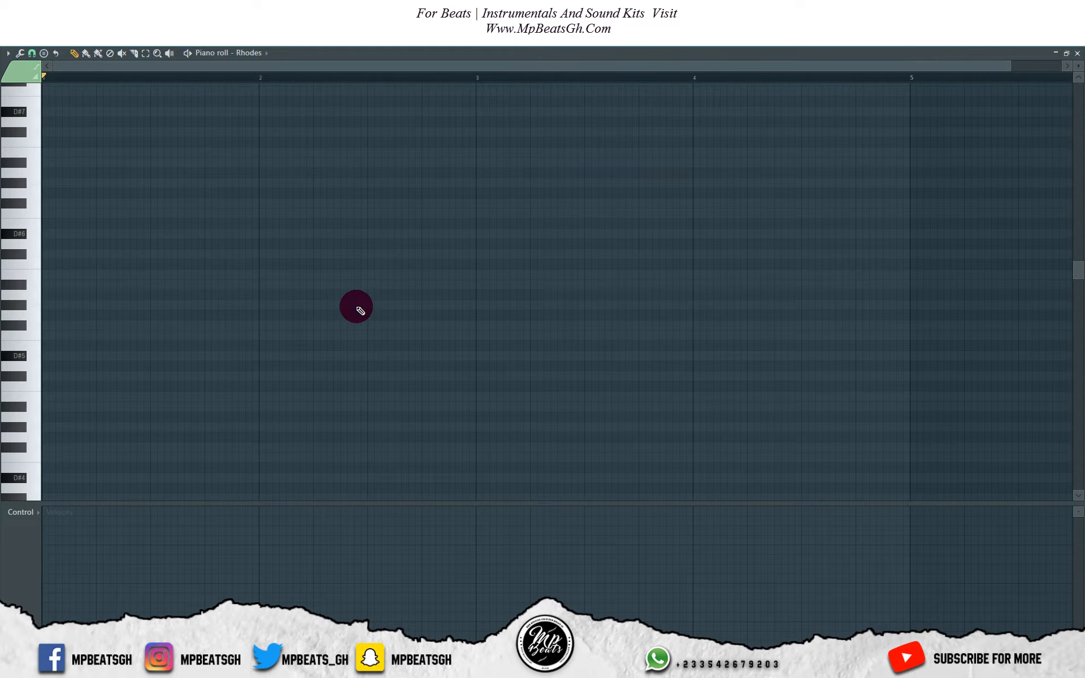
mouse_move(60, 245)
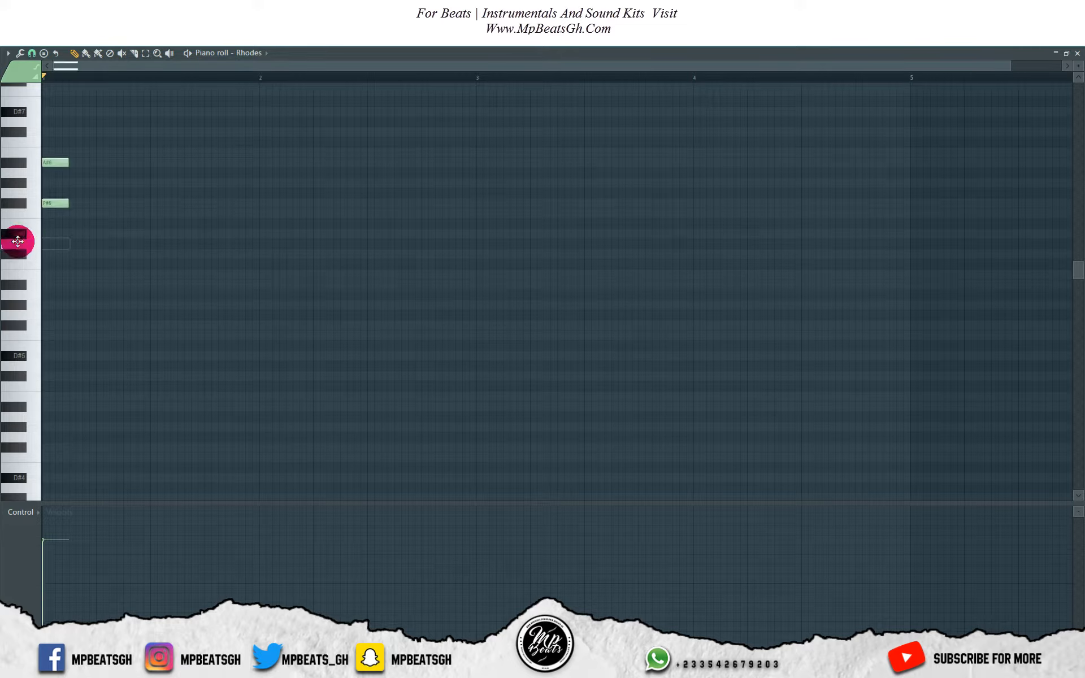
left_click(56, 234)
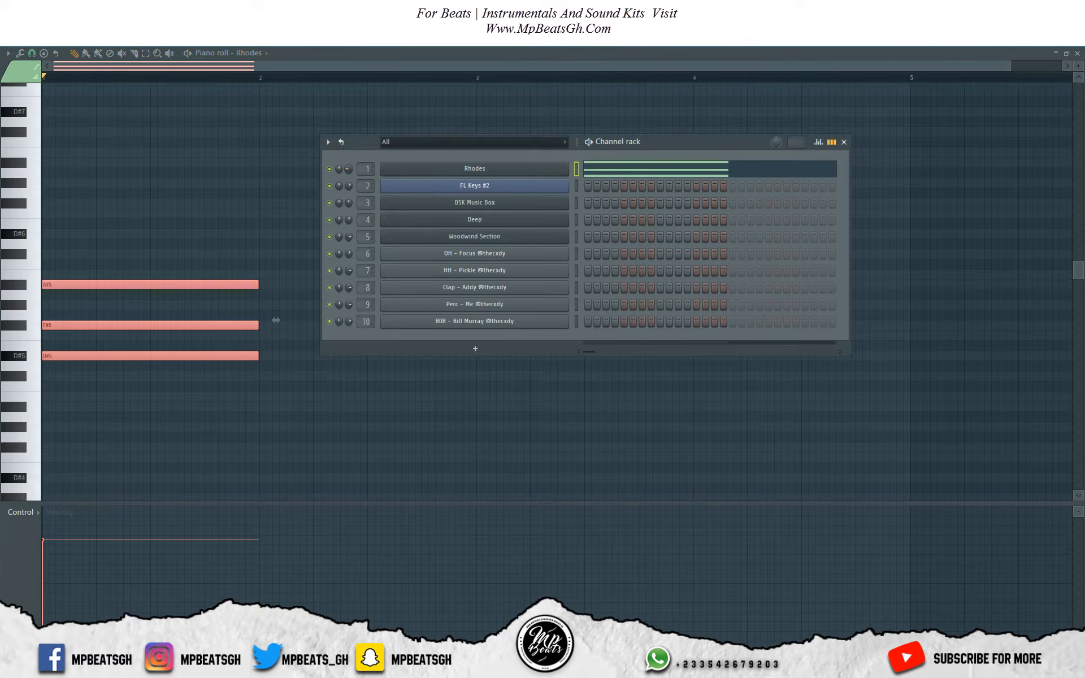
left_click(844, 143)
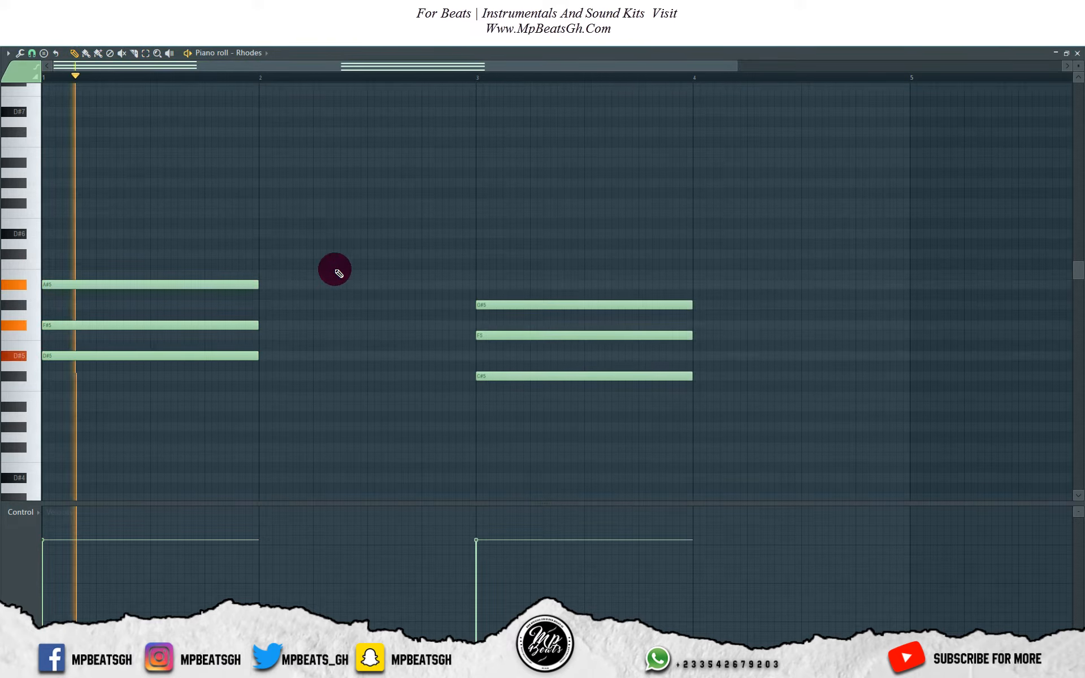
left_click(329, 66)
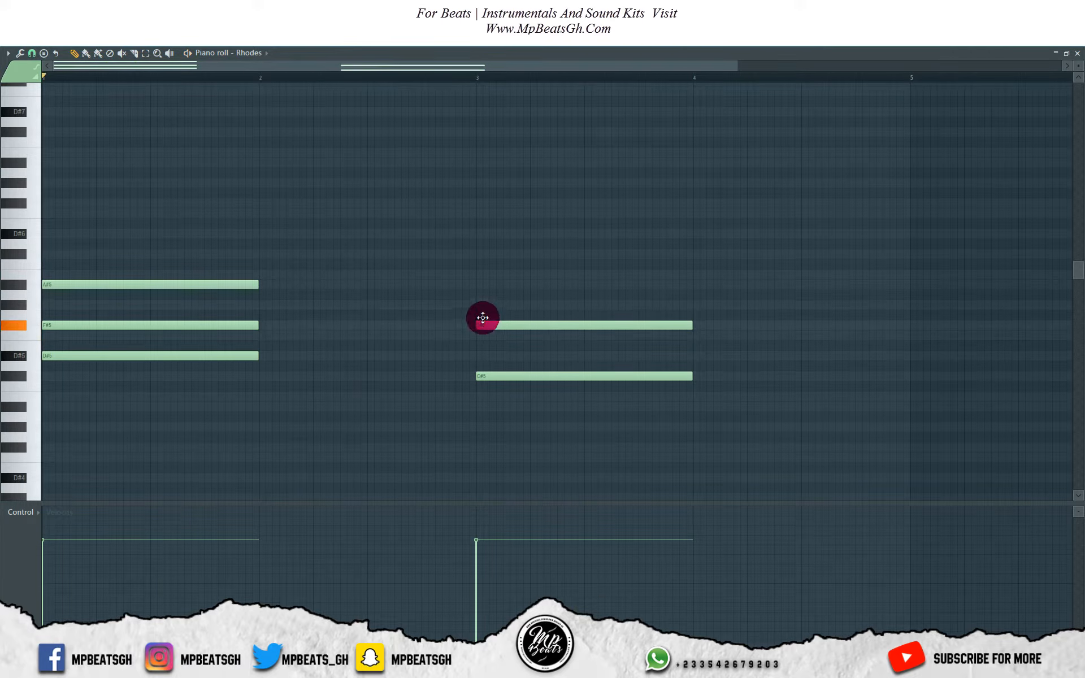
left_click_drag(483, 318, 476, 397)
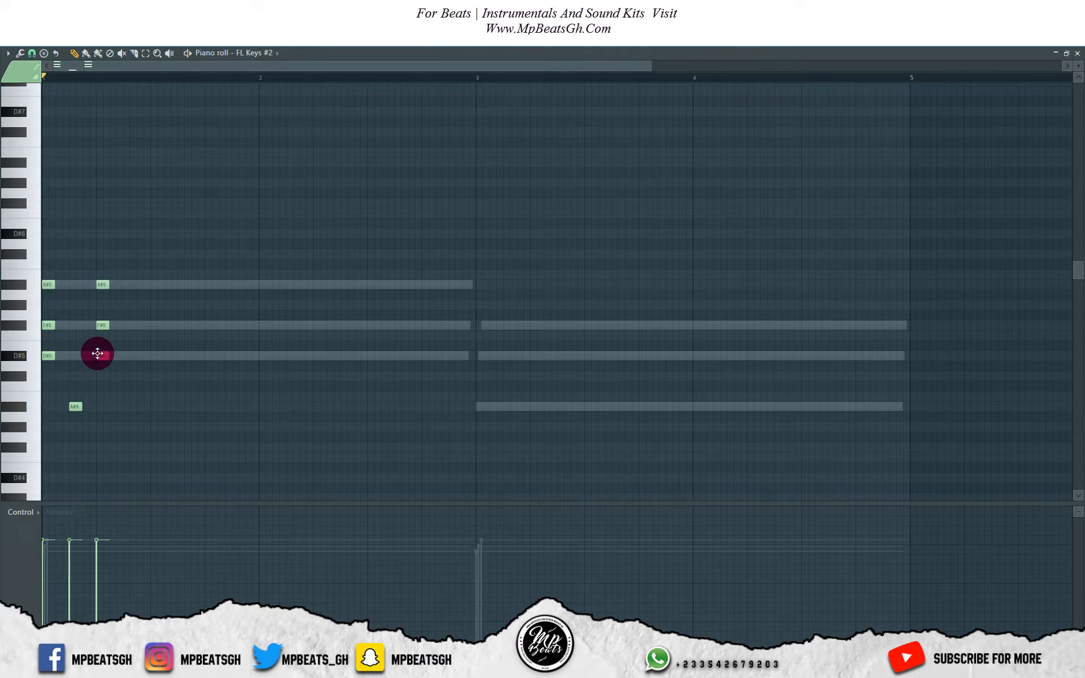
Draw short FL Keys #2 notes in bar one and adjust their pitches
left_click_drag(102, 356, 102, 354)
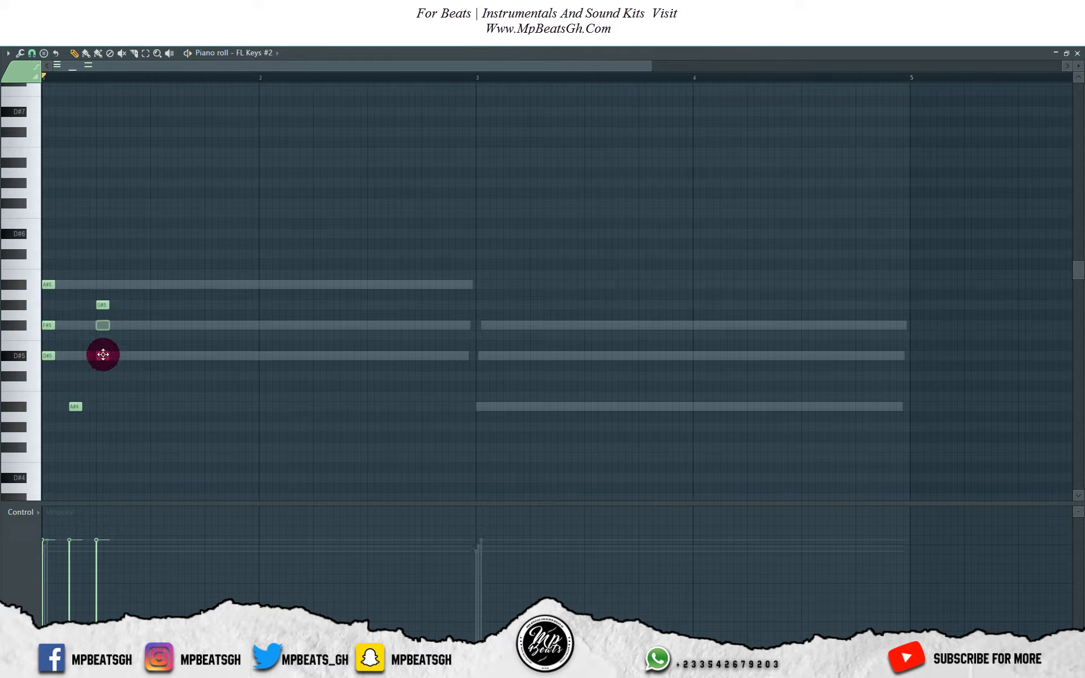
left_click(128, 312)
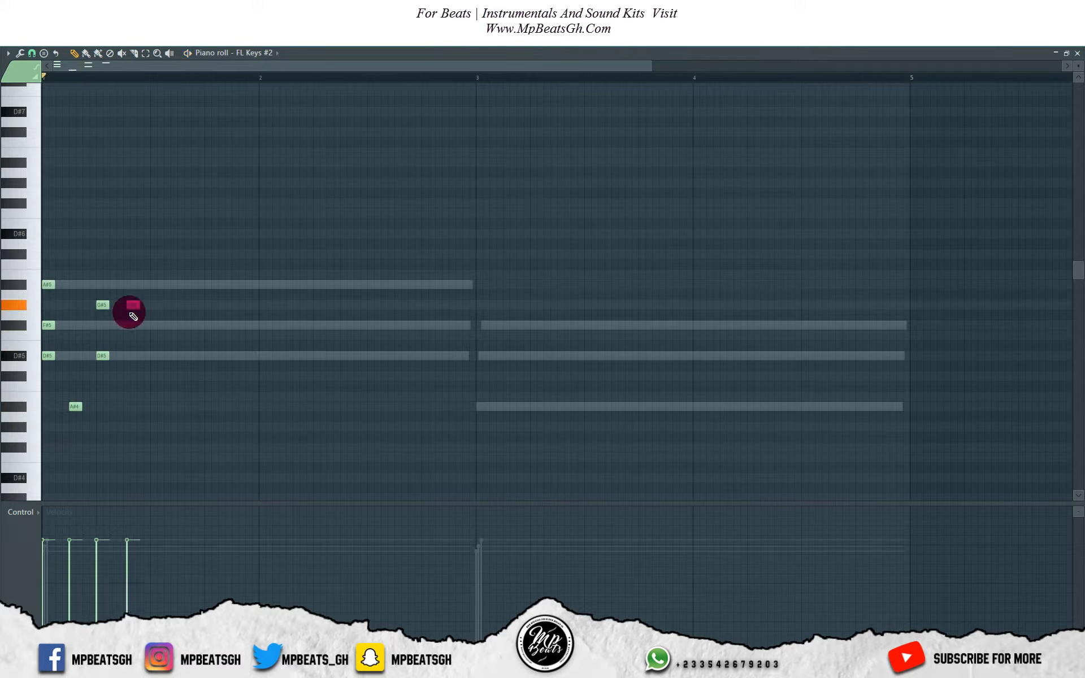
left_click(129, 304)
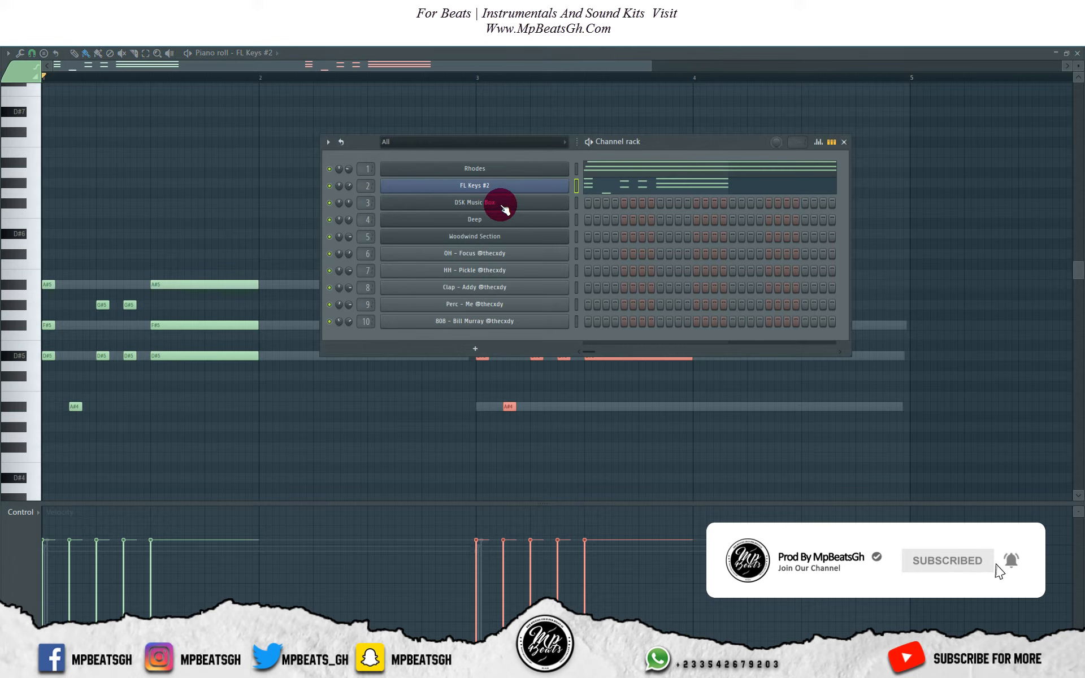
Open the Woodwind Section flute part in the piano roll and start its first notes
right_click(473, 185)
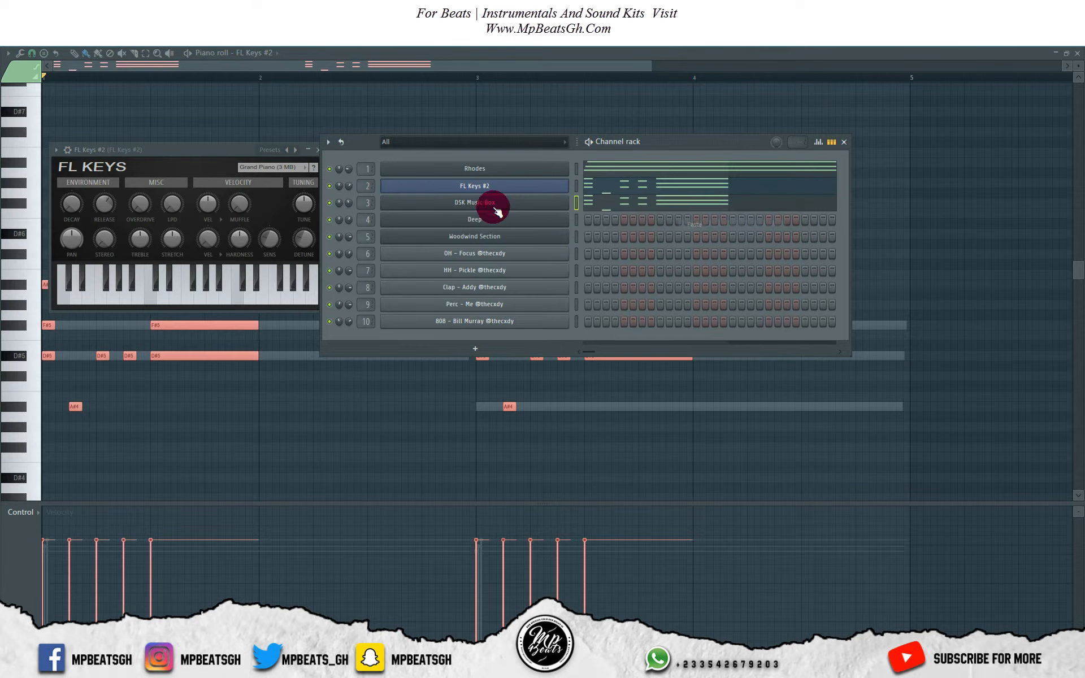
left_click(474, 203)
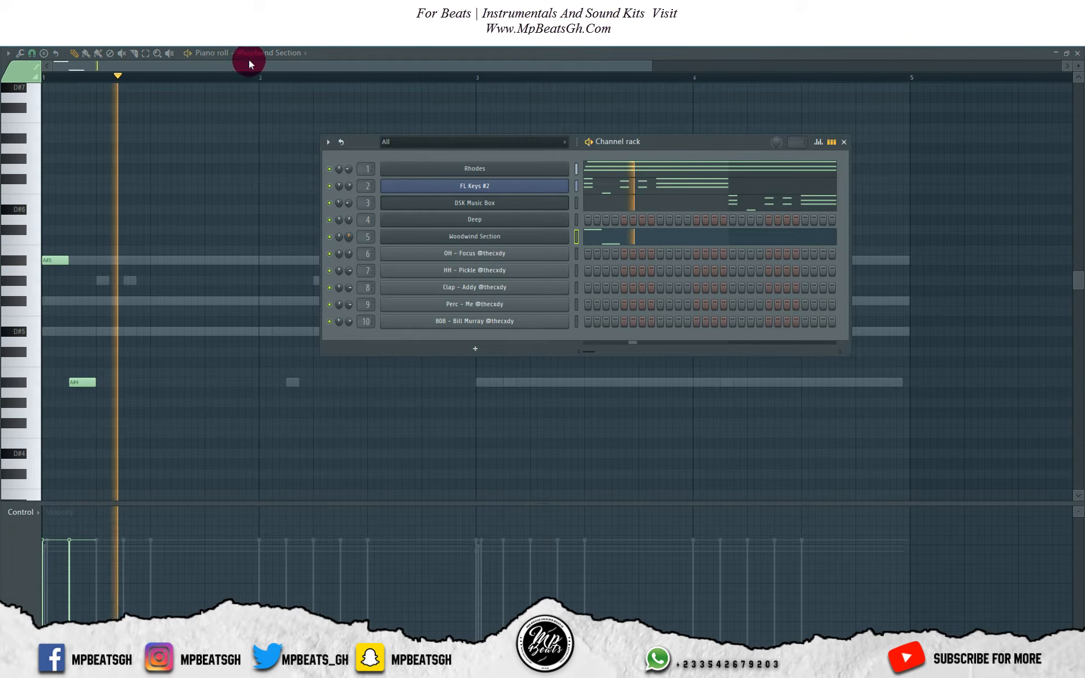
Draw and reshape short flute notes from bar one through bar four
left_click(843, 142)
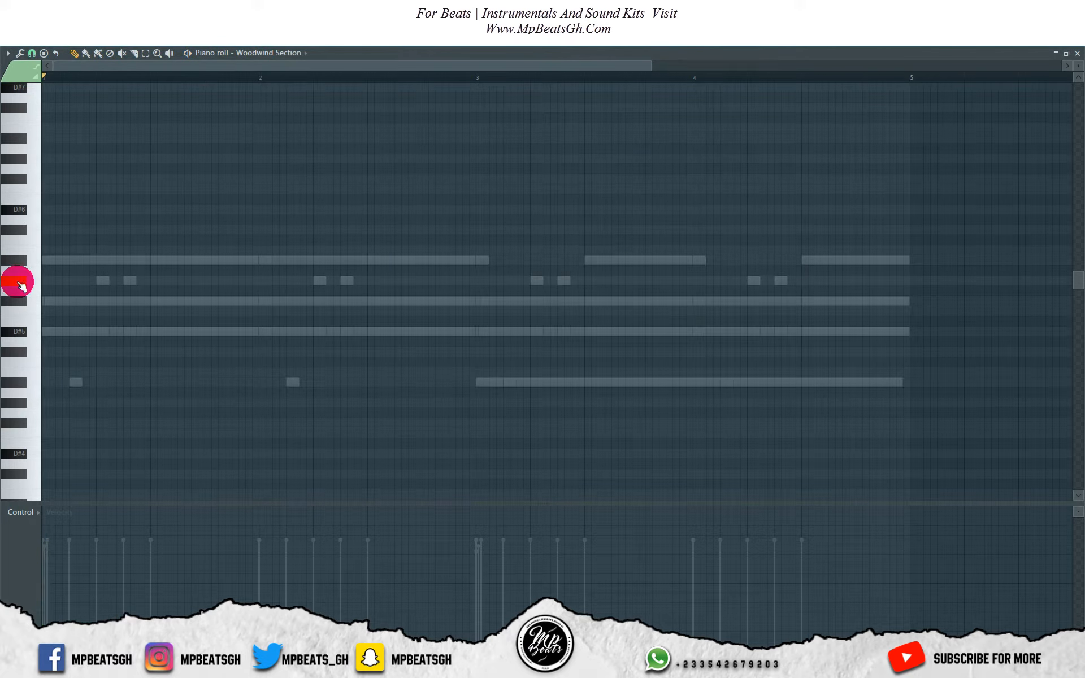
mouse_move(58, 332)
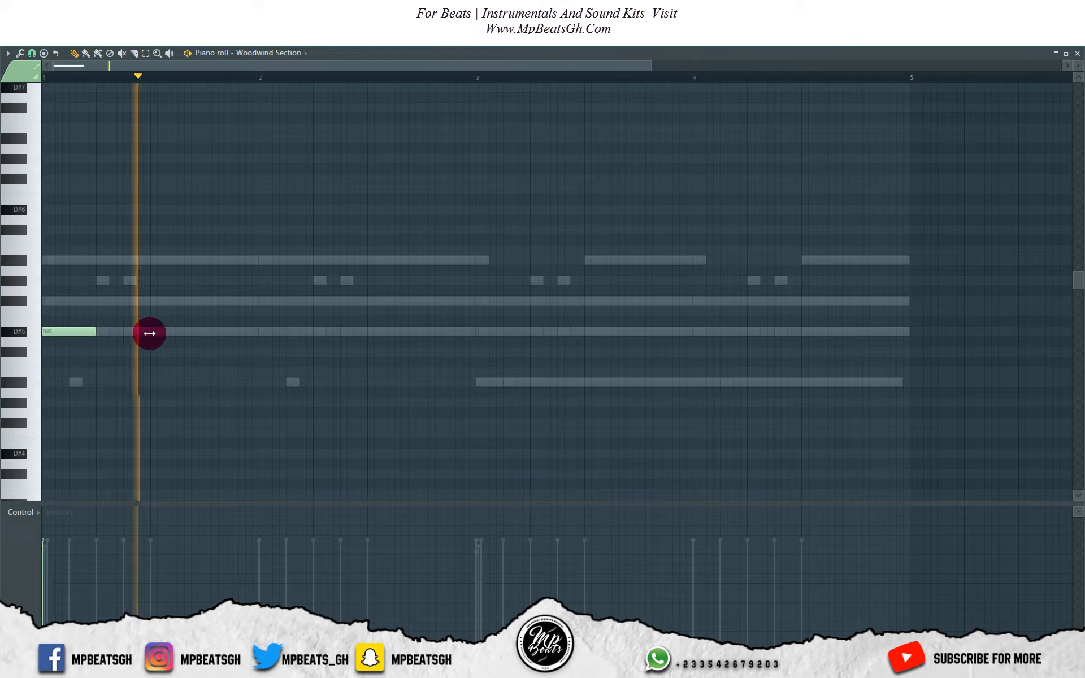
left_click_drag(149, 333, 205, 335)
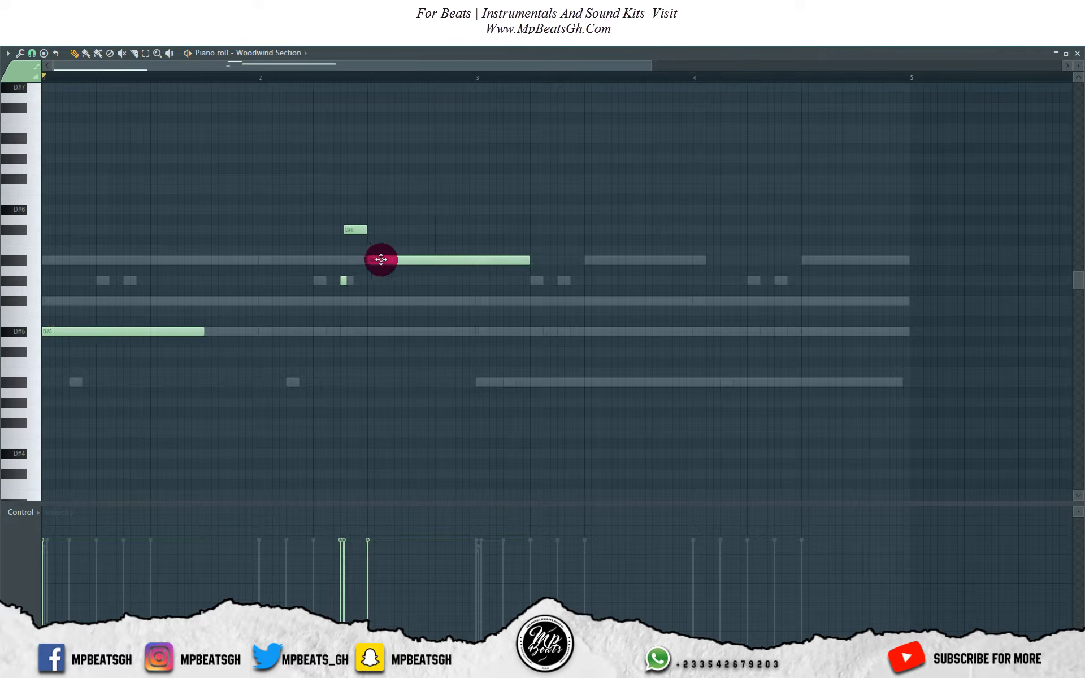
left_click_drag(381, 260, 525, 260)
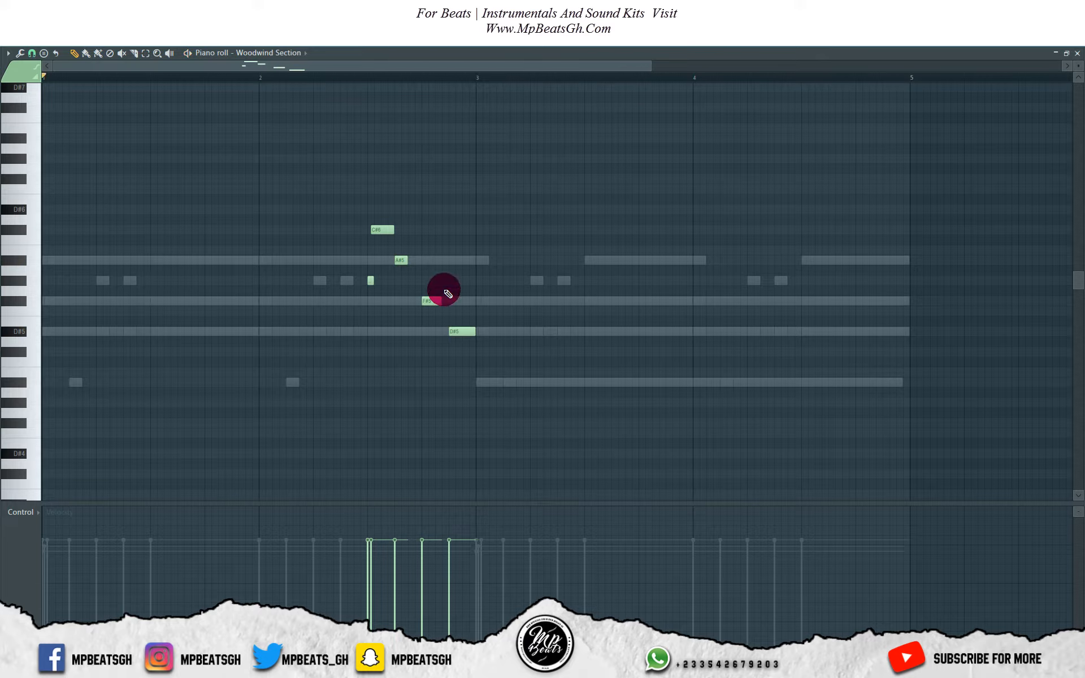
mouse_move(94, 312)
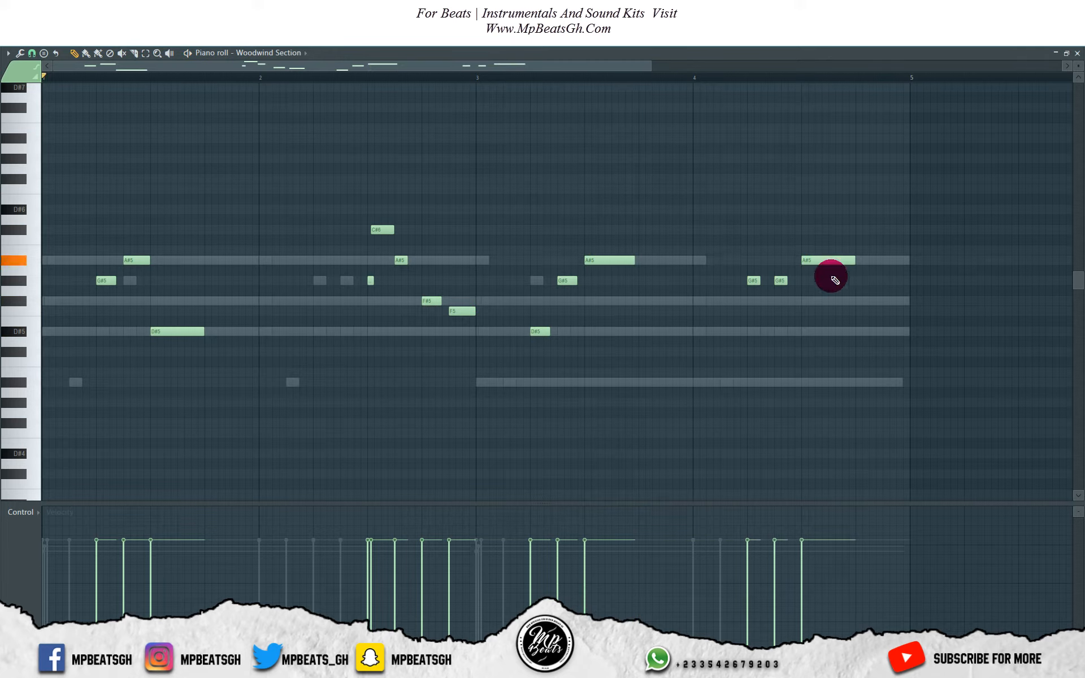
left_click_drag(827, 260, 854, 301)
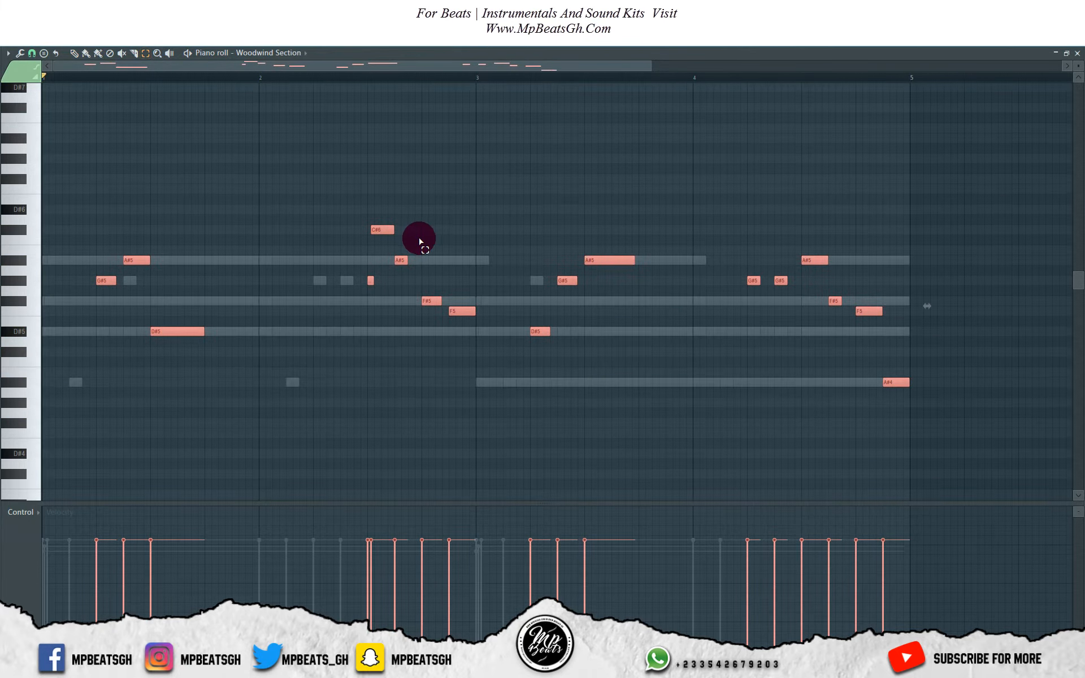
mouse_move(434, 218)
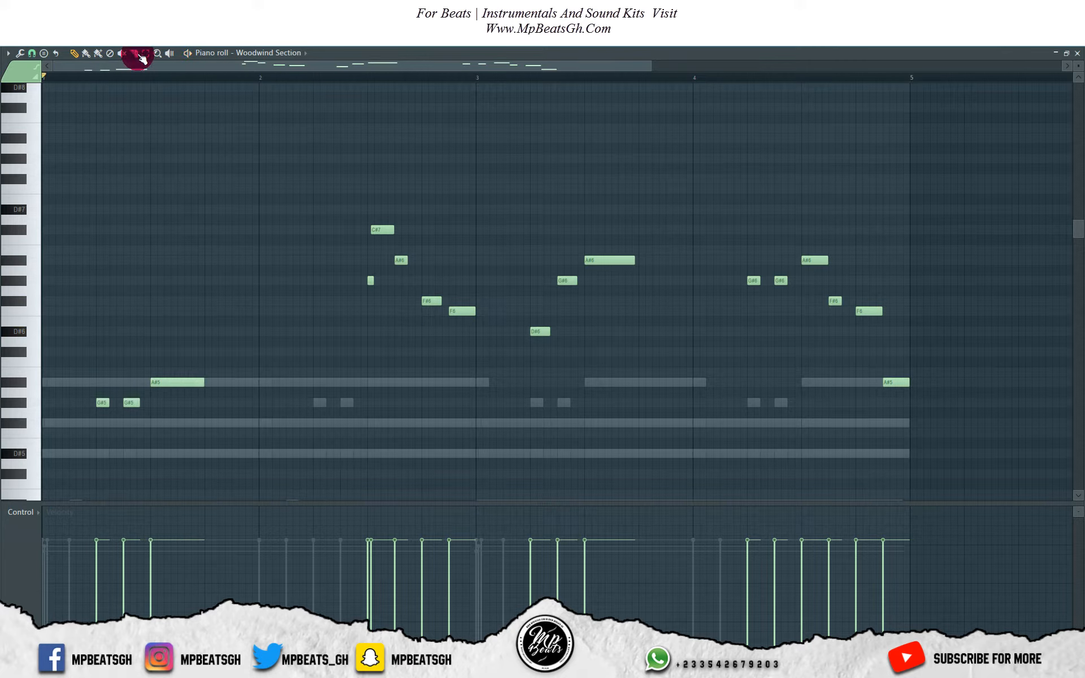
Select the flute notes and move them an octave higher
left_click_drag(94, 340, 190, 440)
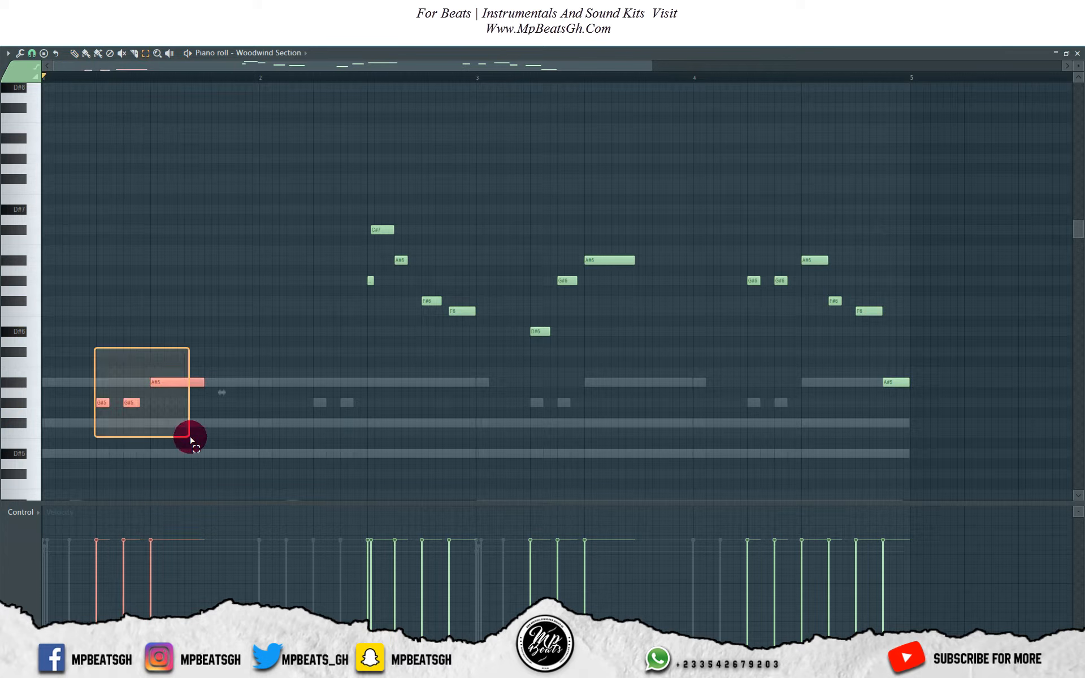
left_click_drag(177, 382, 177, 260)
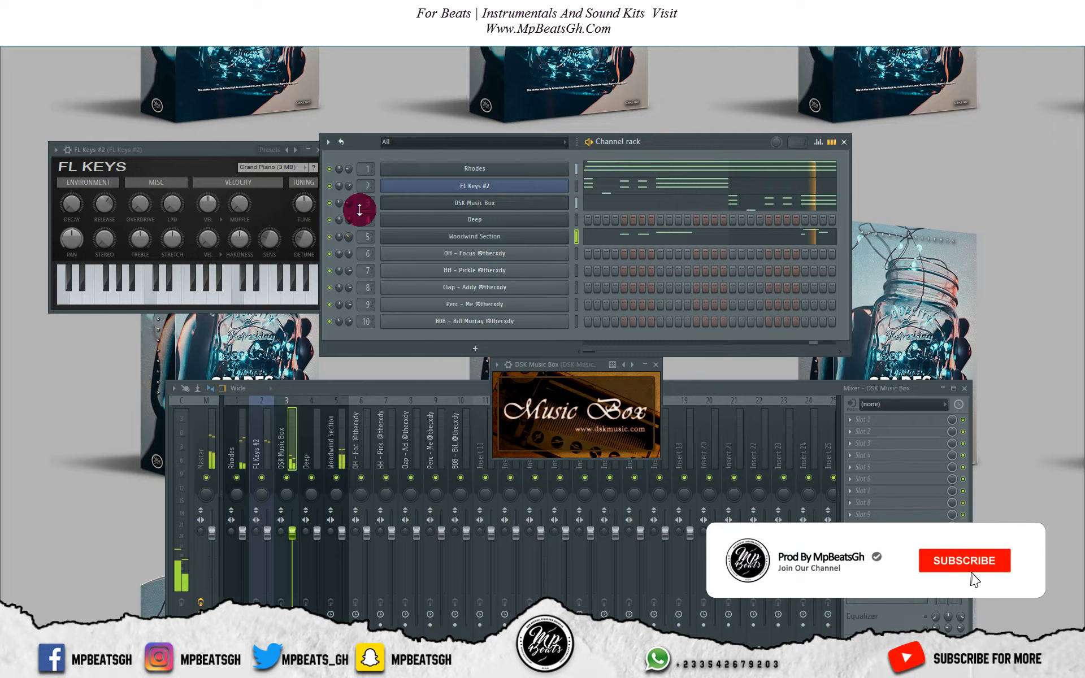
Place the first Deep melody notes in bar one
left_click(964, 560)
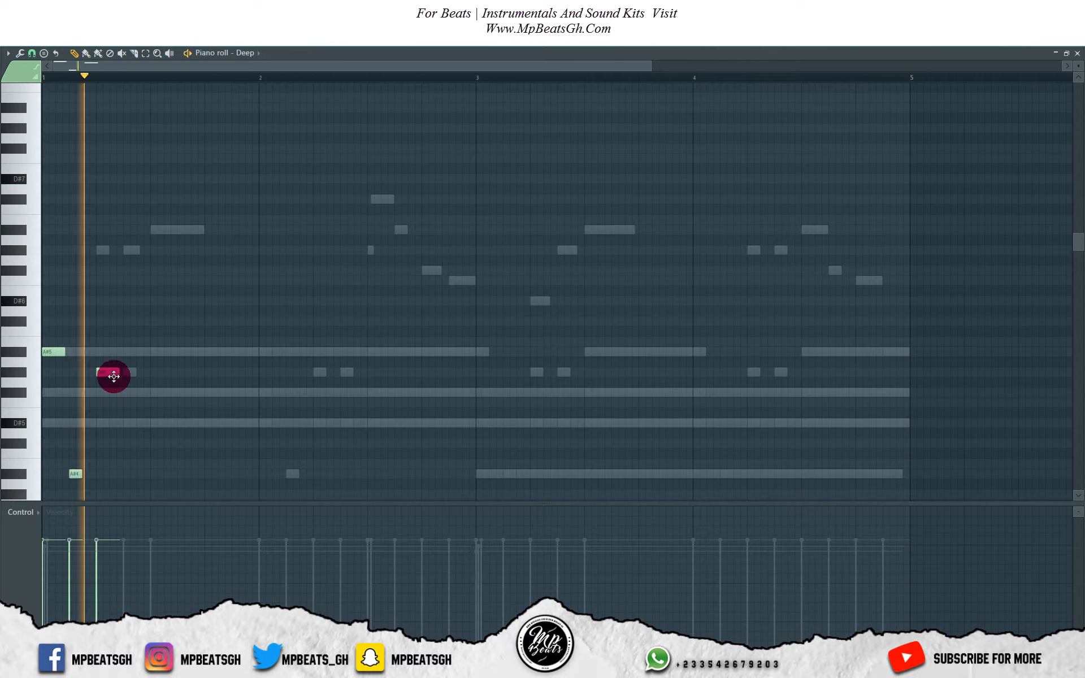
left_click_drag(114, 375, 195, 355)
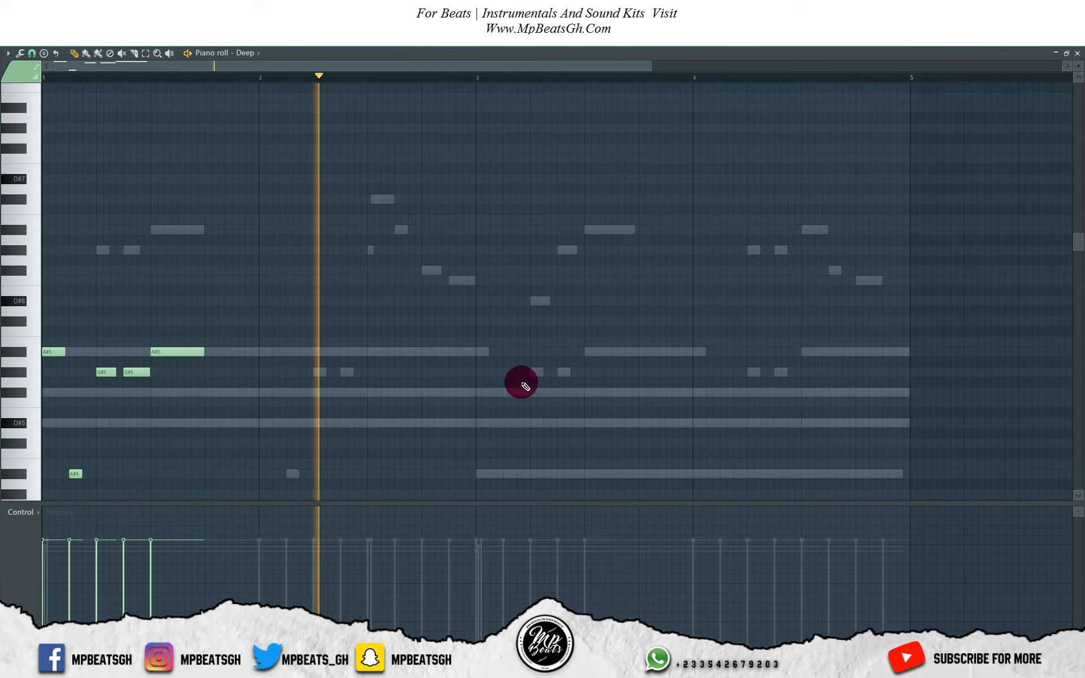
left_click(592, 76)
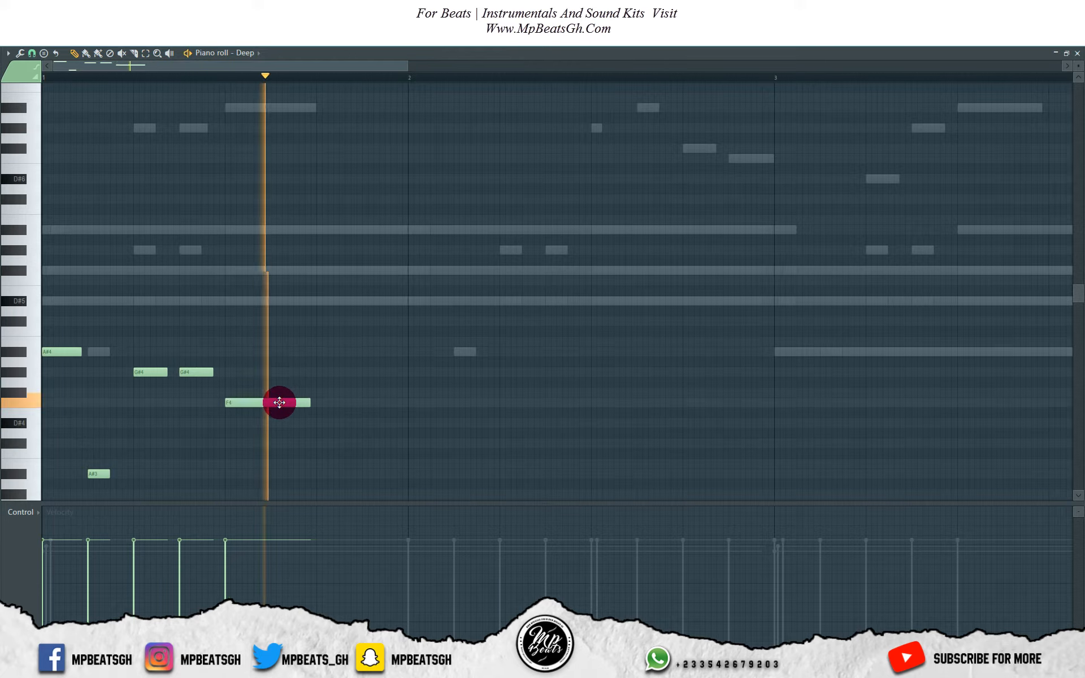
Move the phrase's last note down to D#4 and lengthen it
left_click_drag(278, 403, 278, 424)
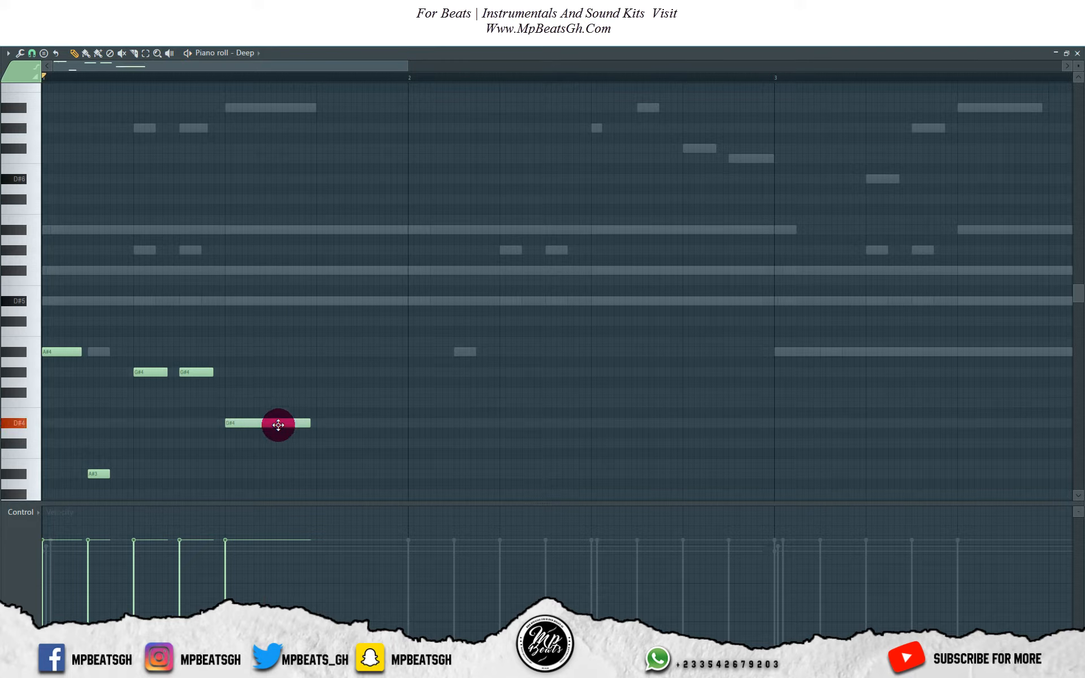
left_click_drag(277, 424, 242, 421)
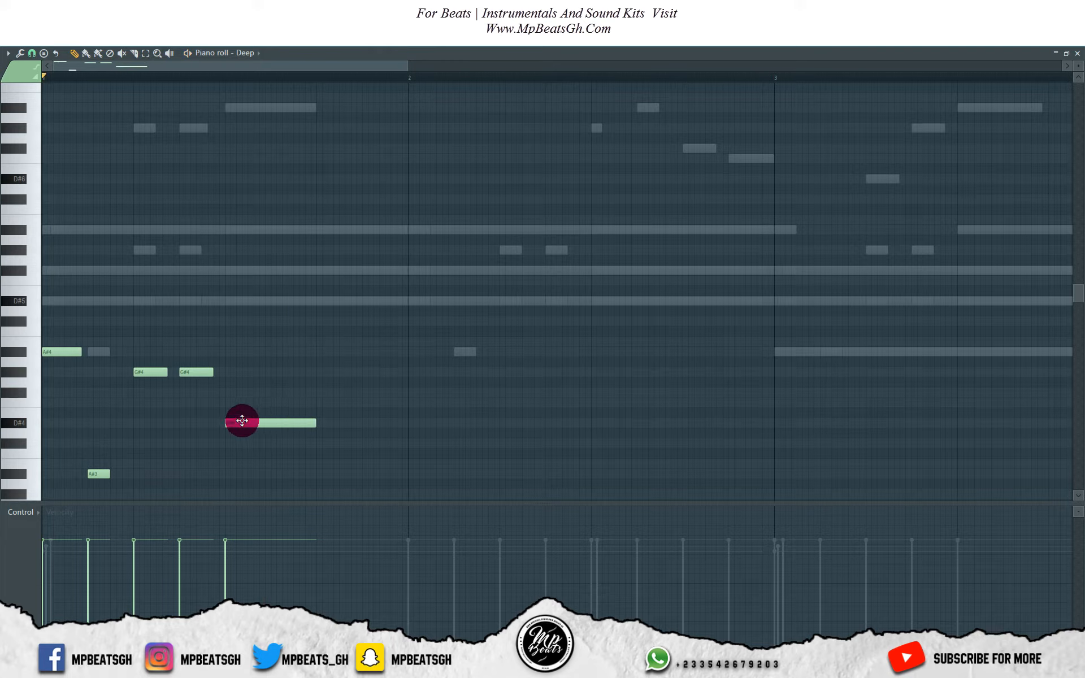
left_click_drag(241, 422, 159, 372)
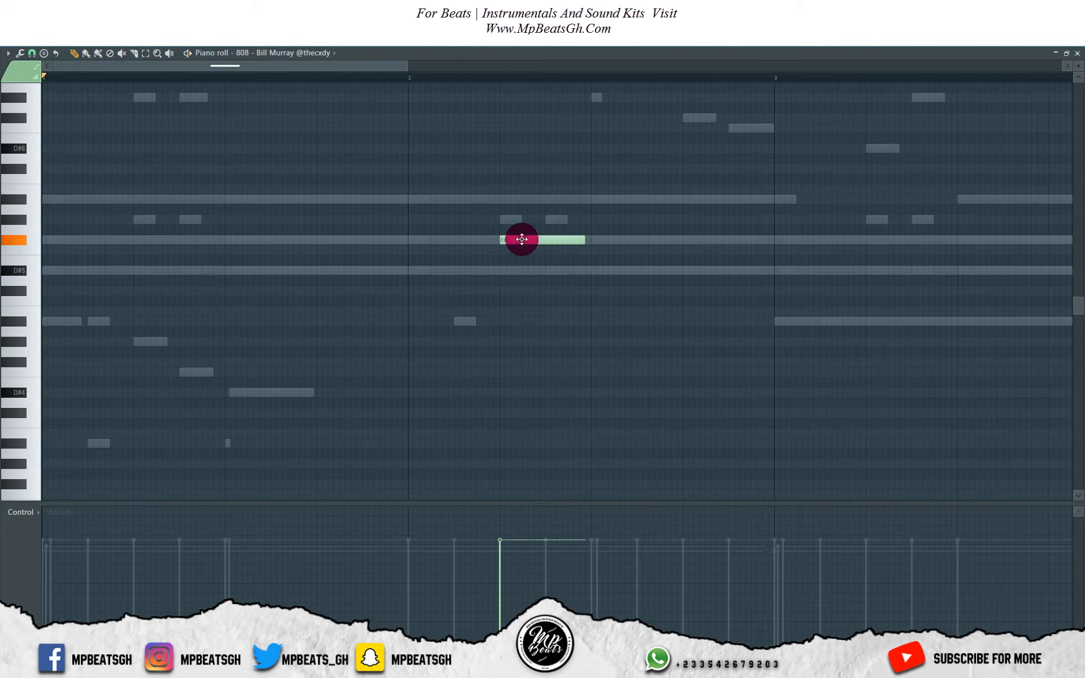
Draw long F#5 and D#5 808 notes across bars two to four
left_click_drag(522, 239, 586, 240)
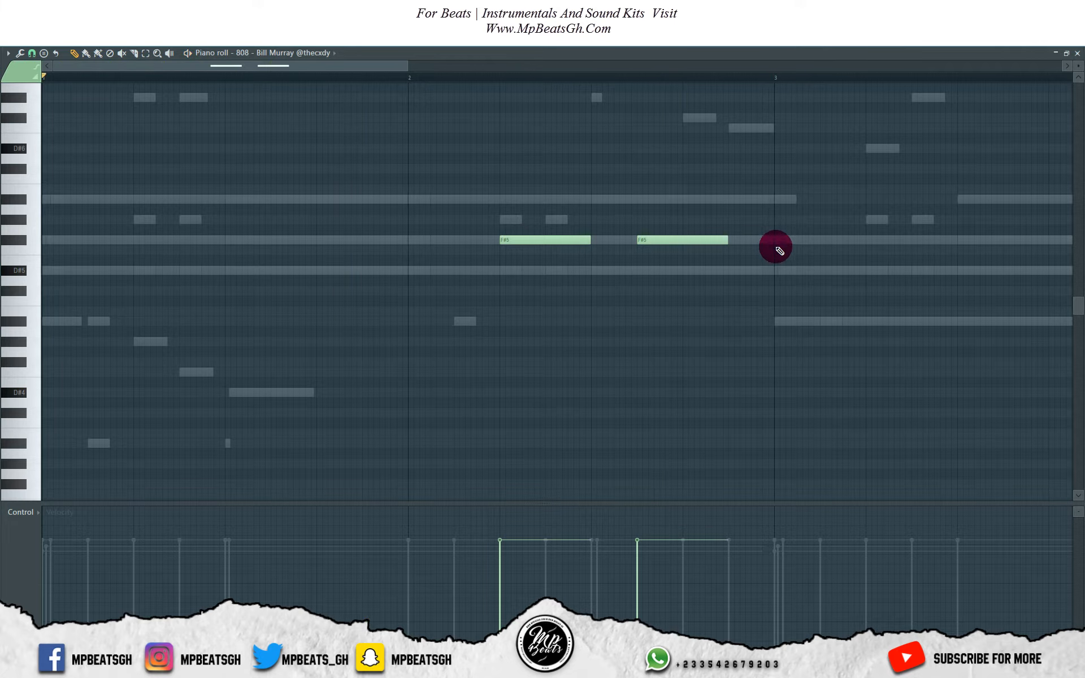
left_click(786, 269)
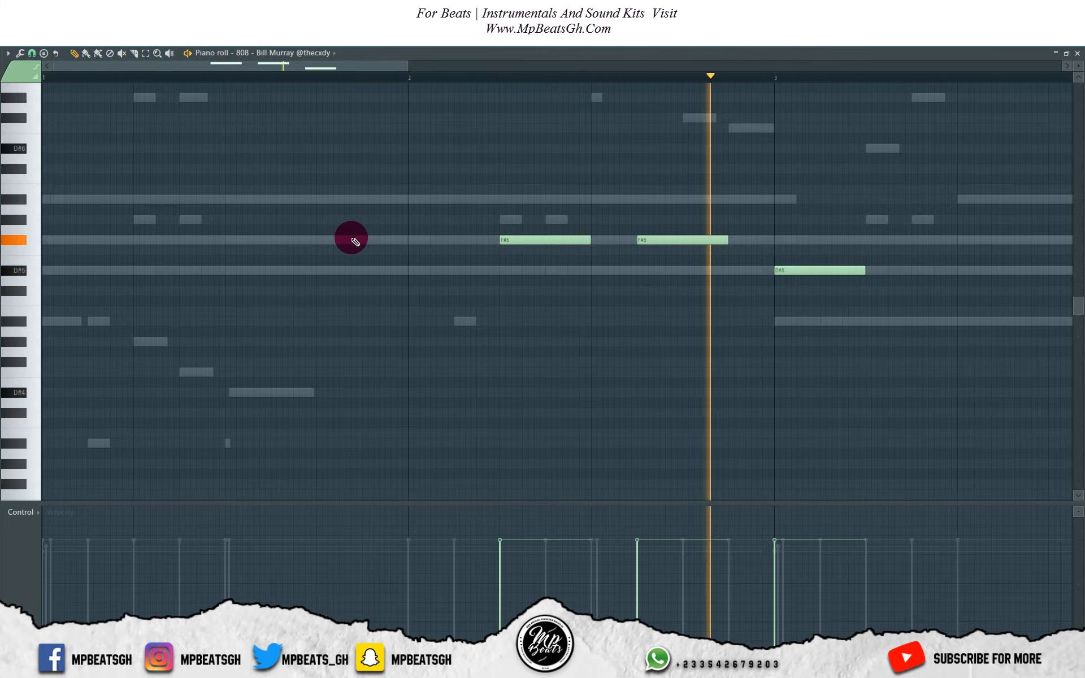
mouse_move(685, 248)
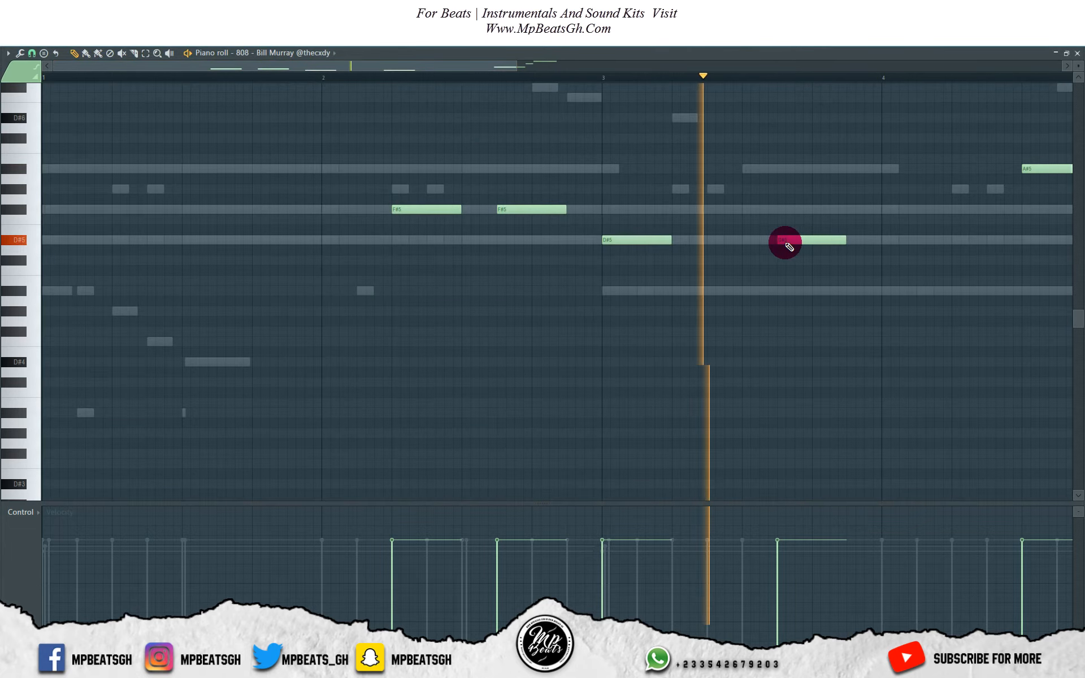
left_click_drag(785, 239, 962, 239)
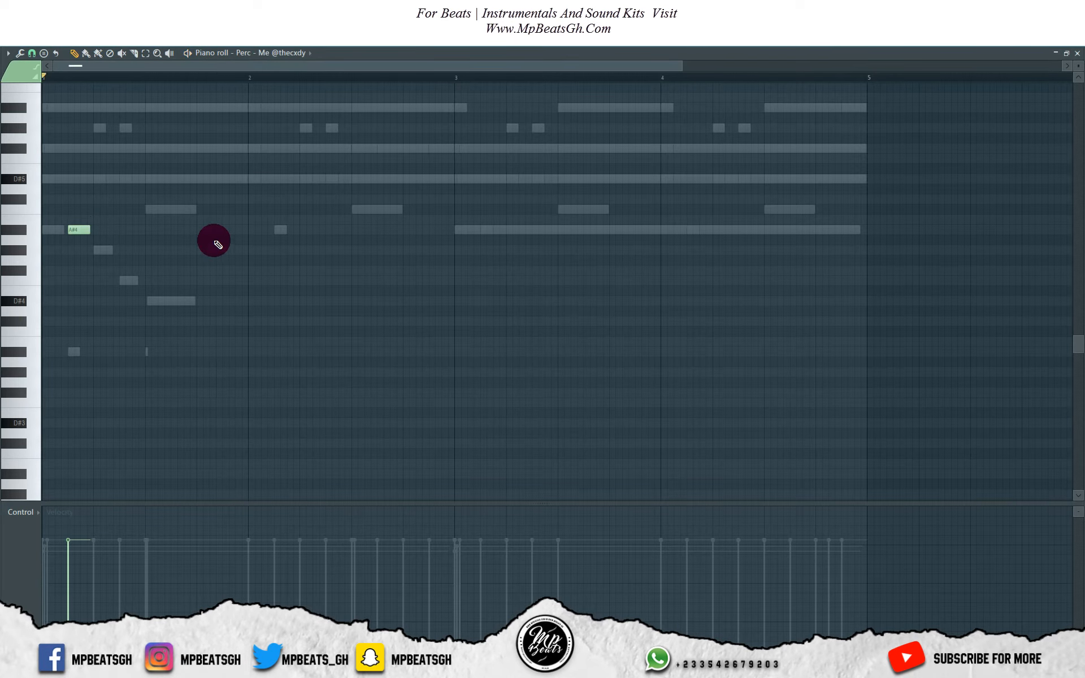
Place a percussion note in bar one for the Perc channel
left_click(229, 230)
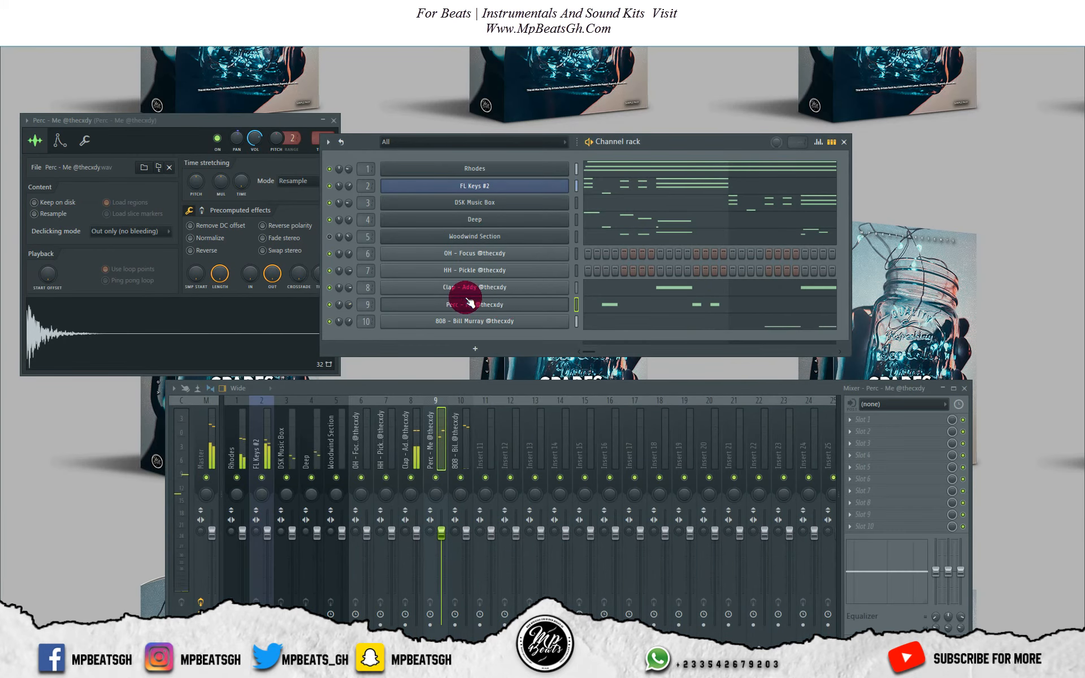
Open the HH channel's piano roll and place C5 hi-hat notes
right_click(654, 273)
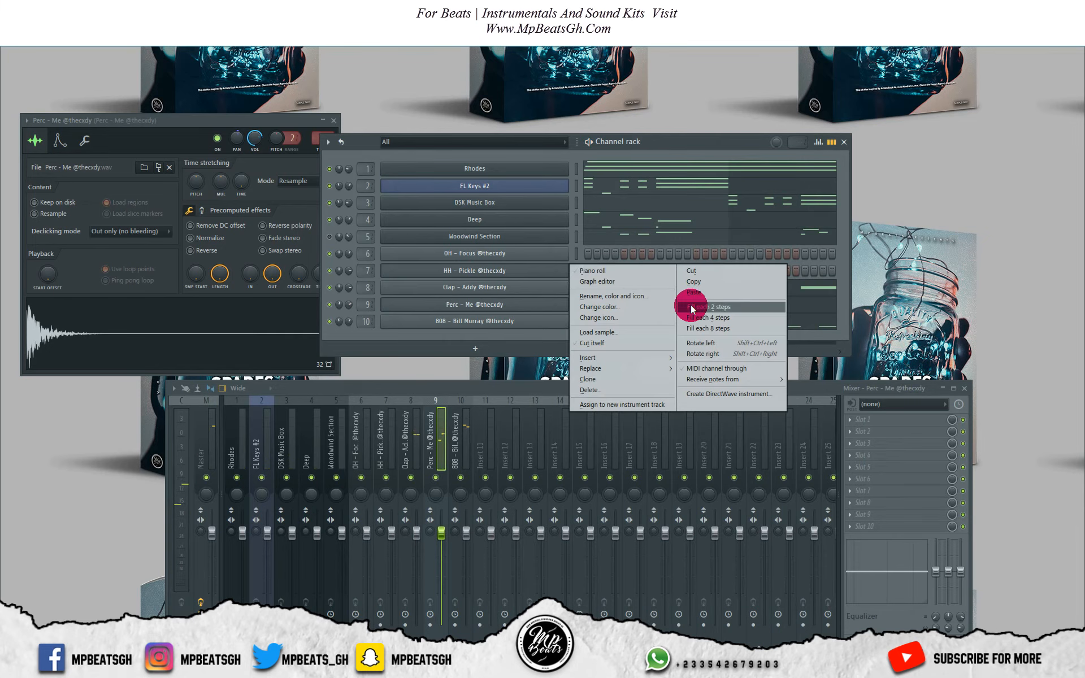
mouse_move(560, 270)
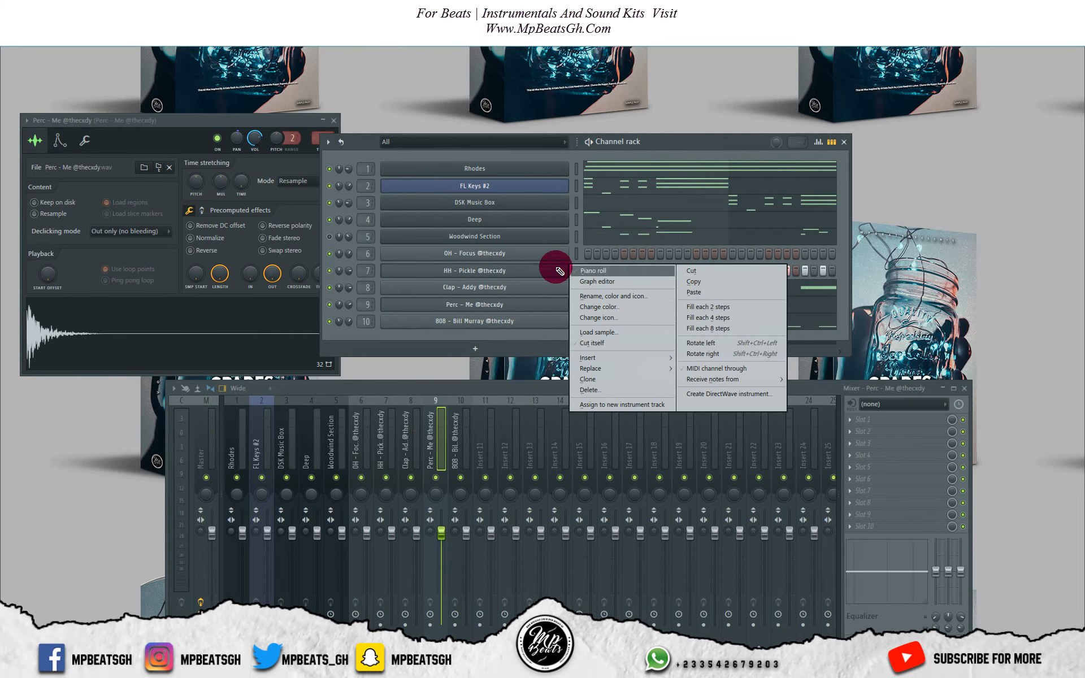
left_click(594, 270)
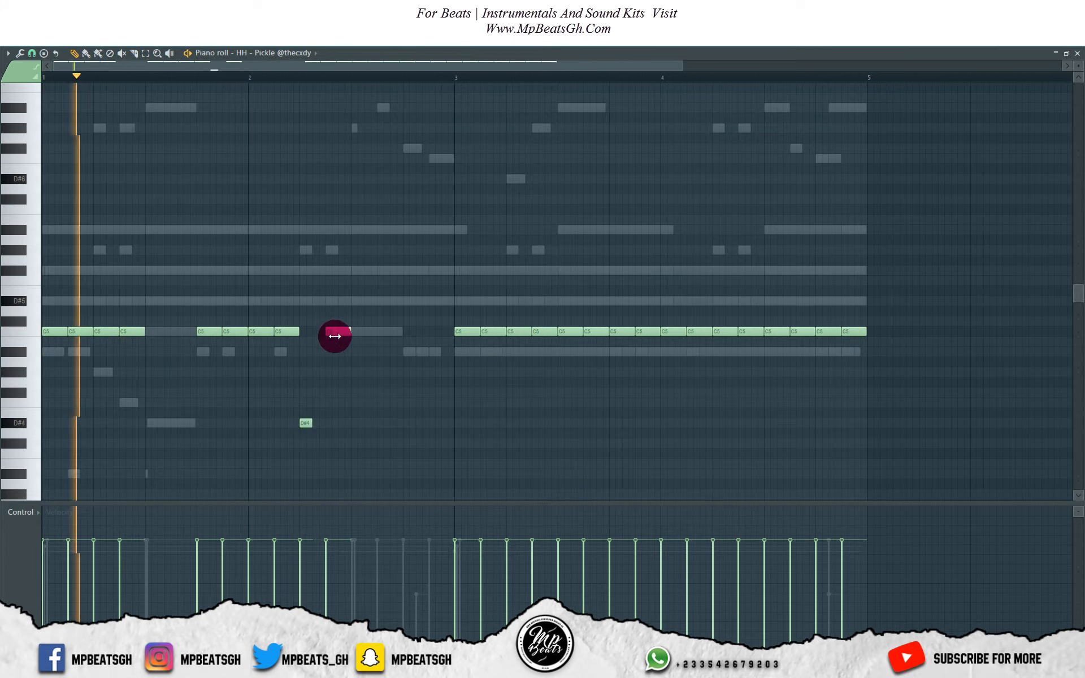
left_click(343, 76)
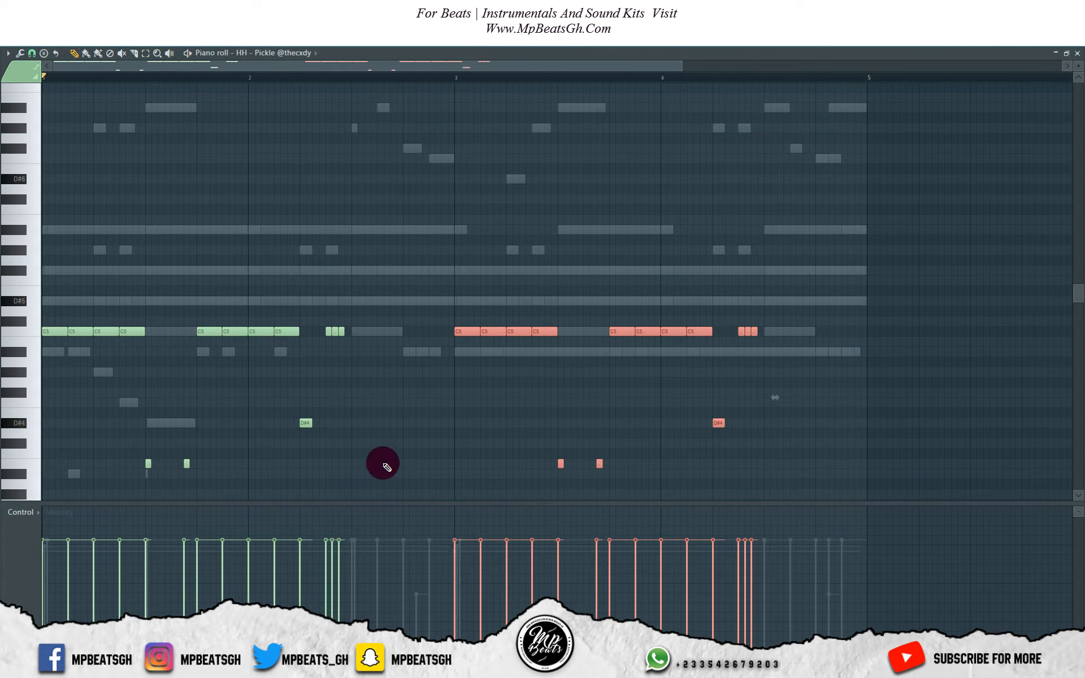
left_click(29, 53)
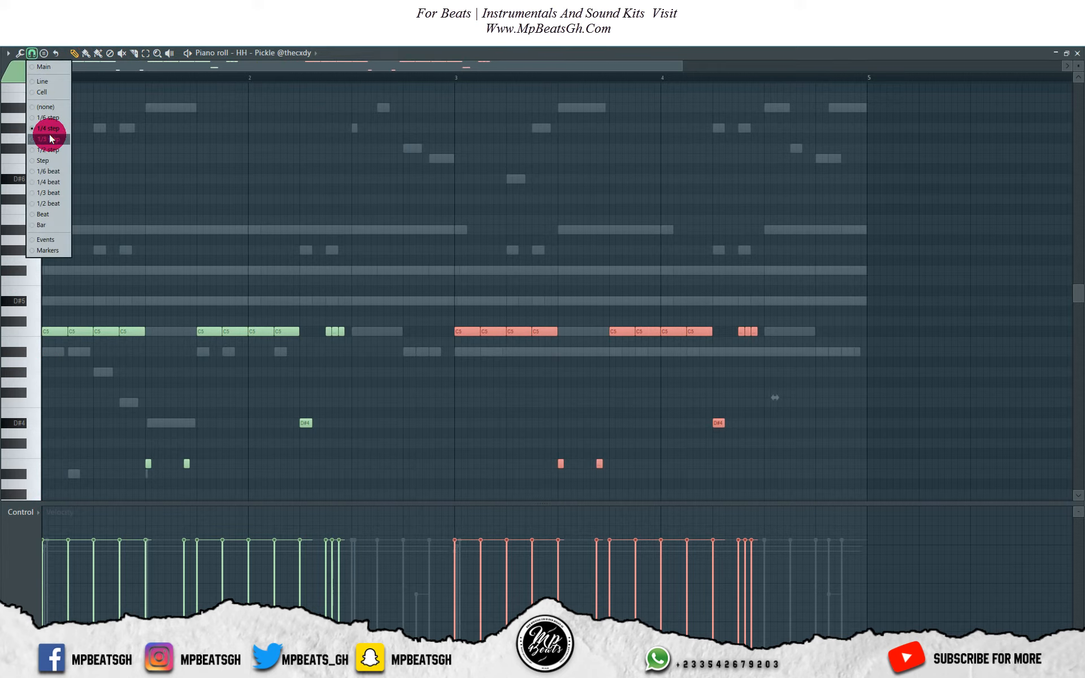
Switch to a finer grid snap for drawing hi-hat rolls
left_click(47, 138)
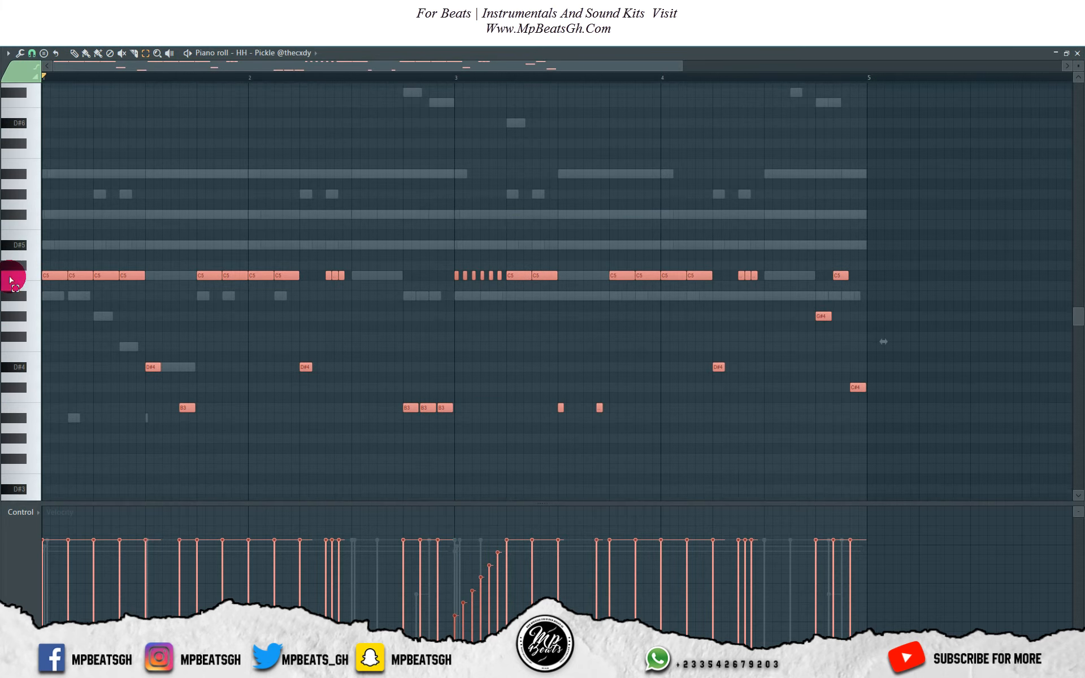
scroll("down", 3)
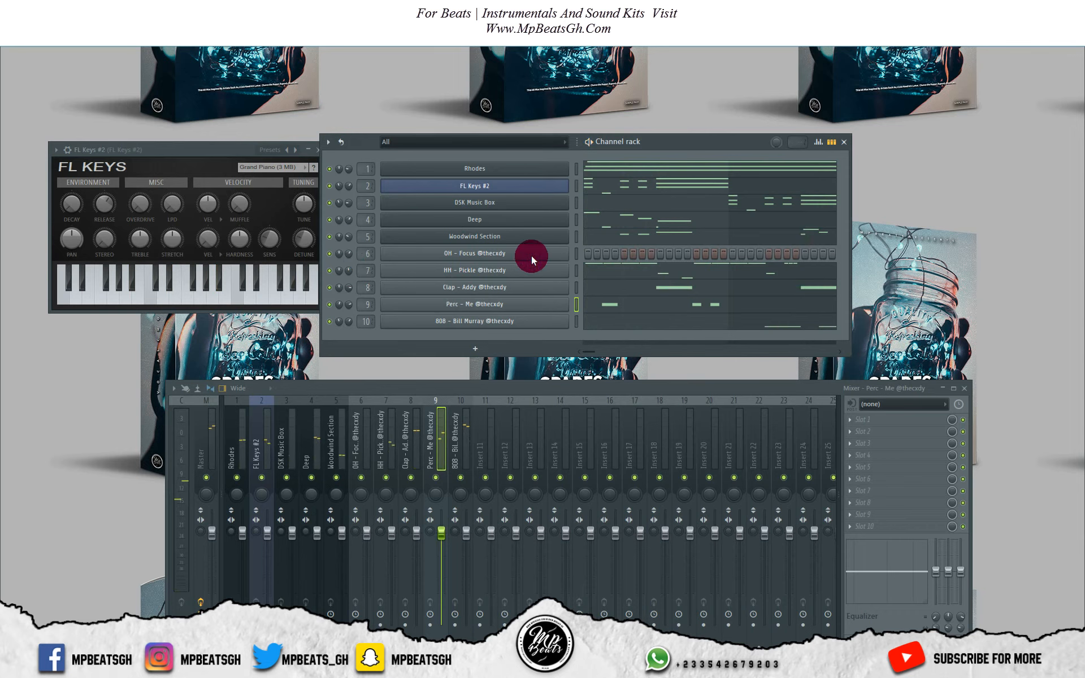
Draw a few sparse D#4 open-hat notes across the first bars of the OH piano roll
right_click(474, 253)
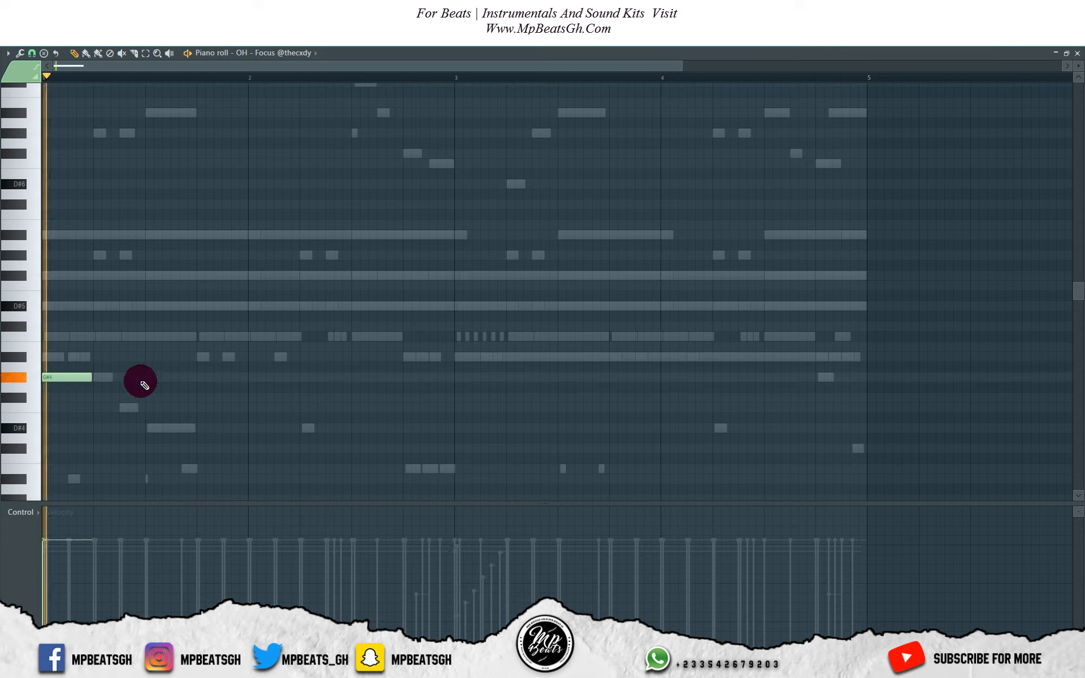
left_click_drag(138, 384, 241, 377)
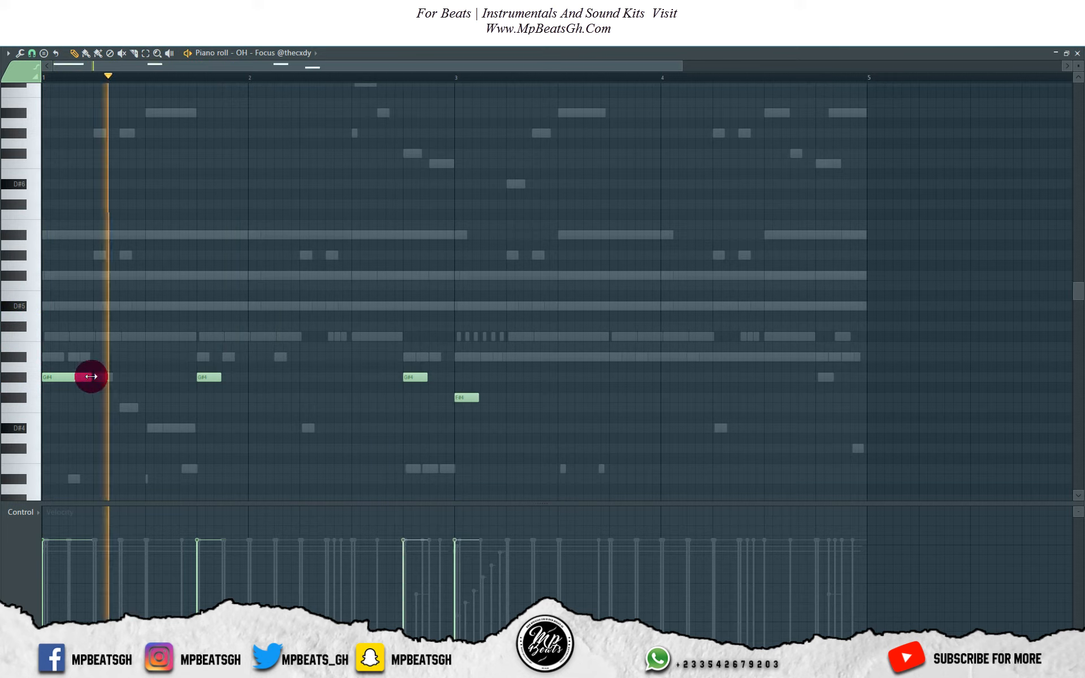
left_click(201, 76)
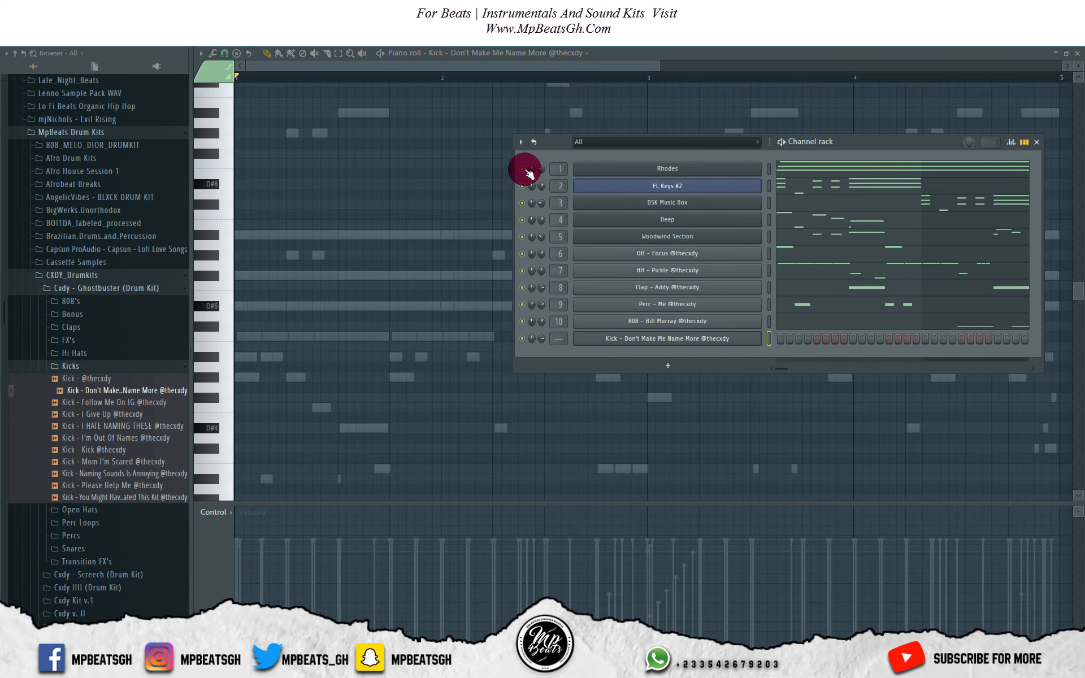
mouse_move(523, 237)
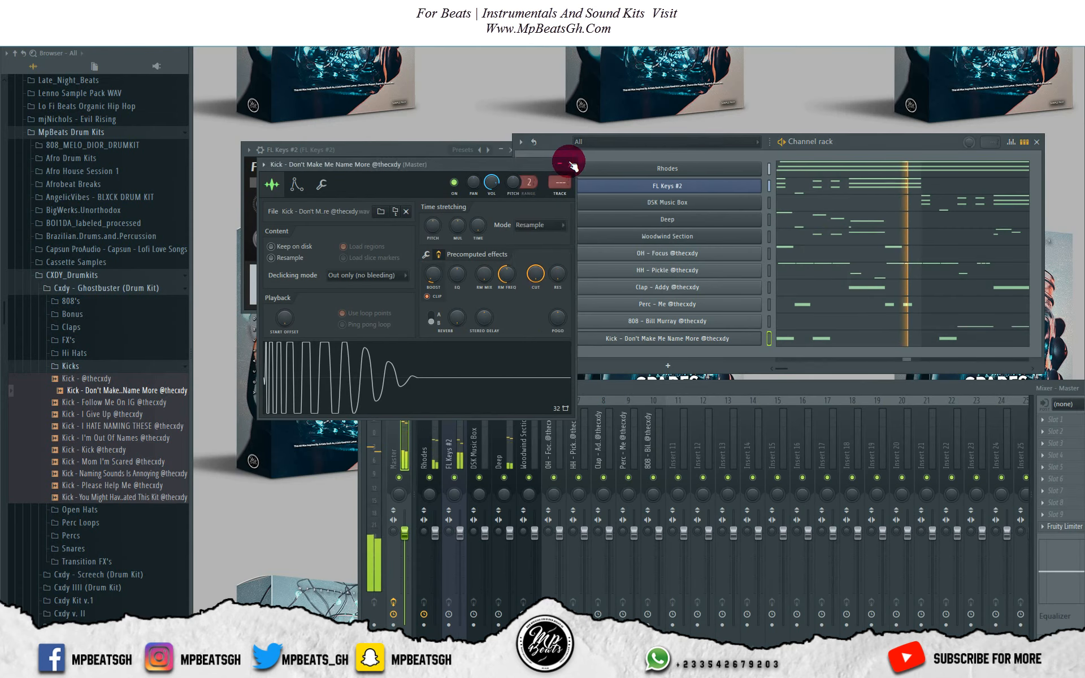
Close the kick sampler and other floating windows, then bring up the File menu to save
left_click(561, 160)
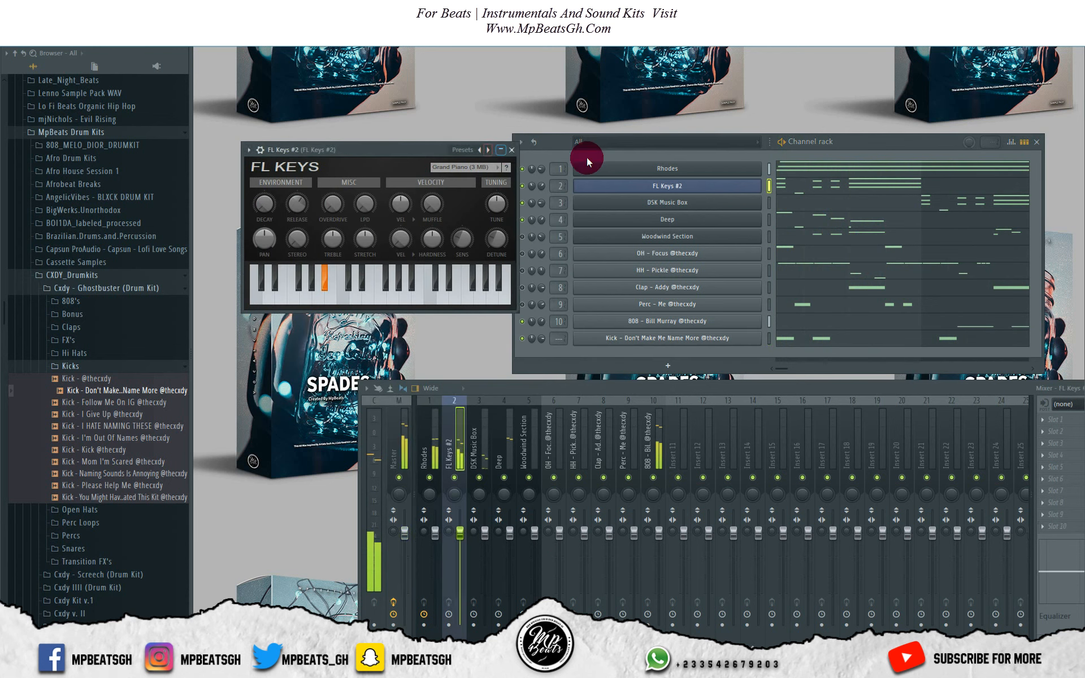
left_click(511, 149)
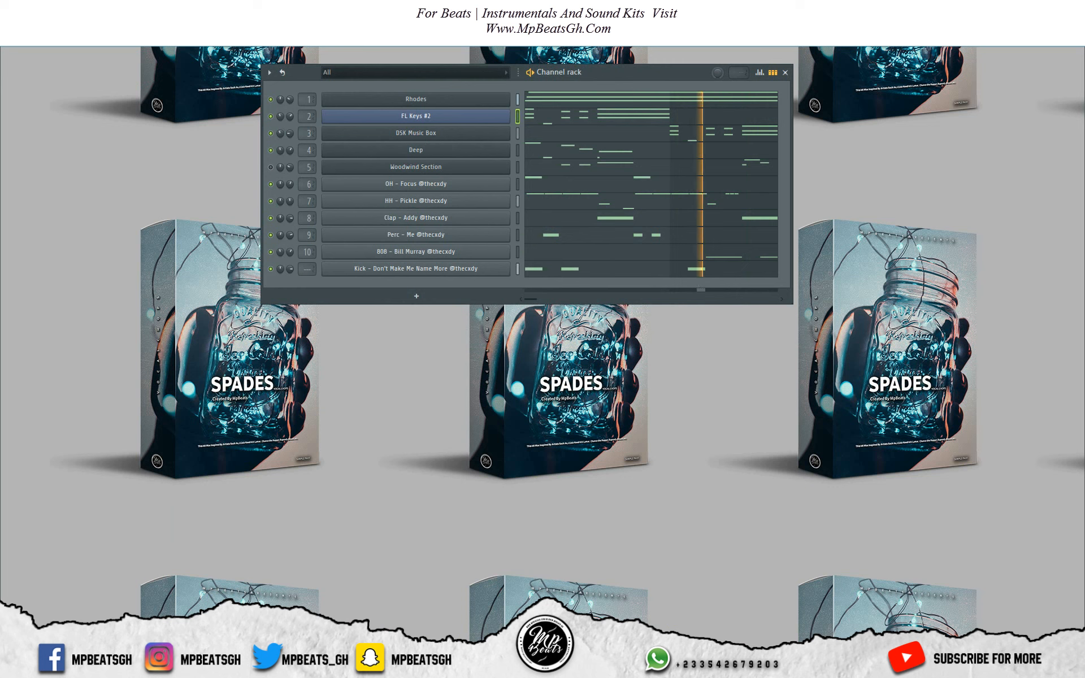
left_click(270, 72)
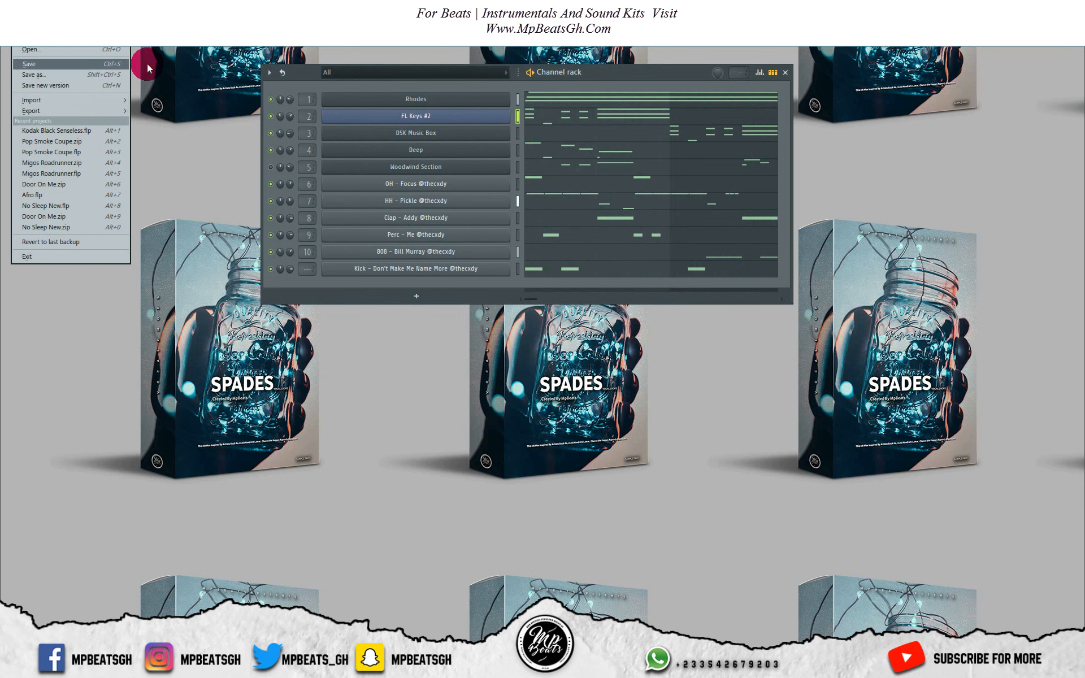